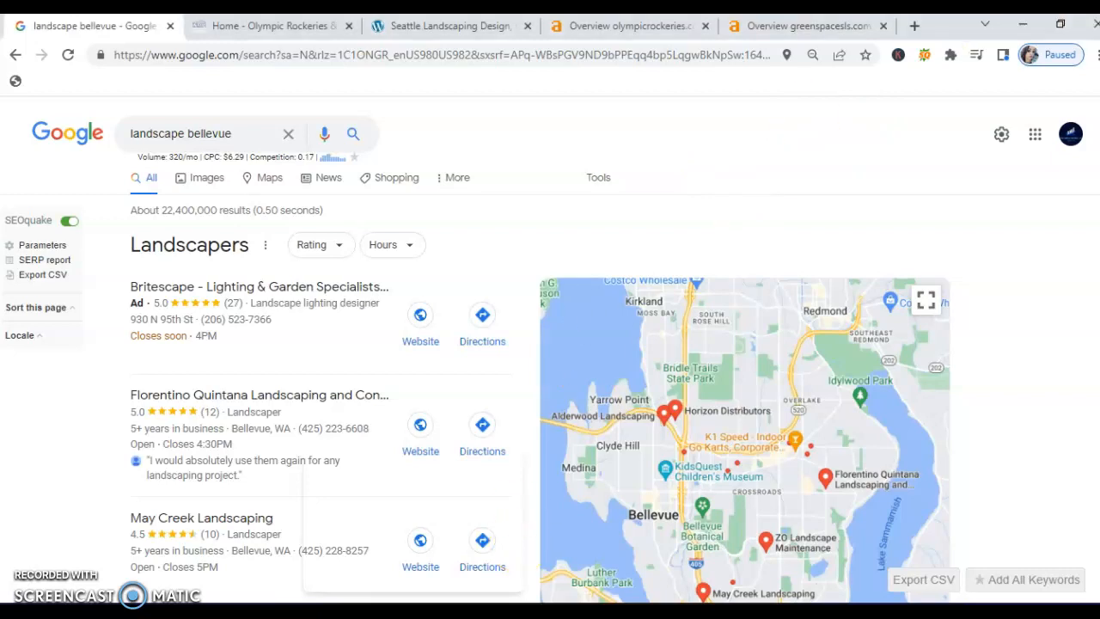
- Expand the landscape bellevue map pack and scroll to Olympic Rockeries & Construction INC
scroll("down", 3)
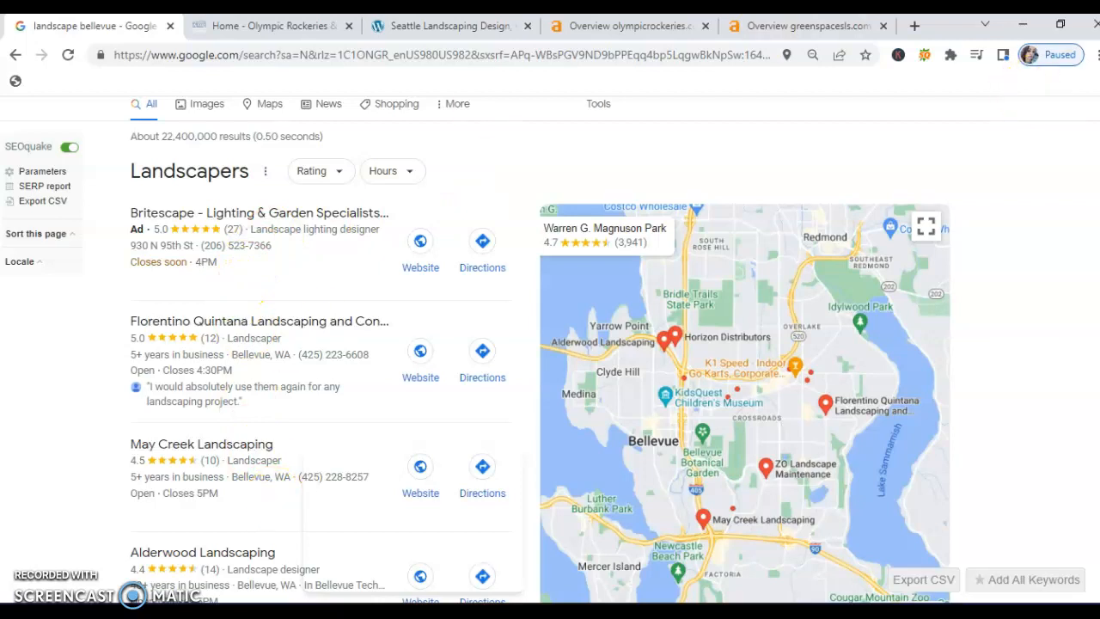
scroll("down", 3)
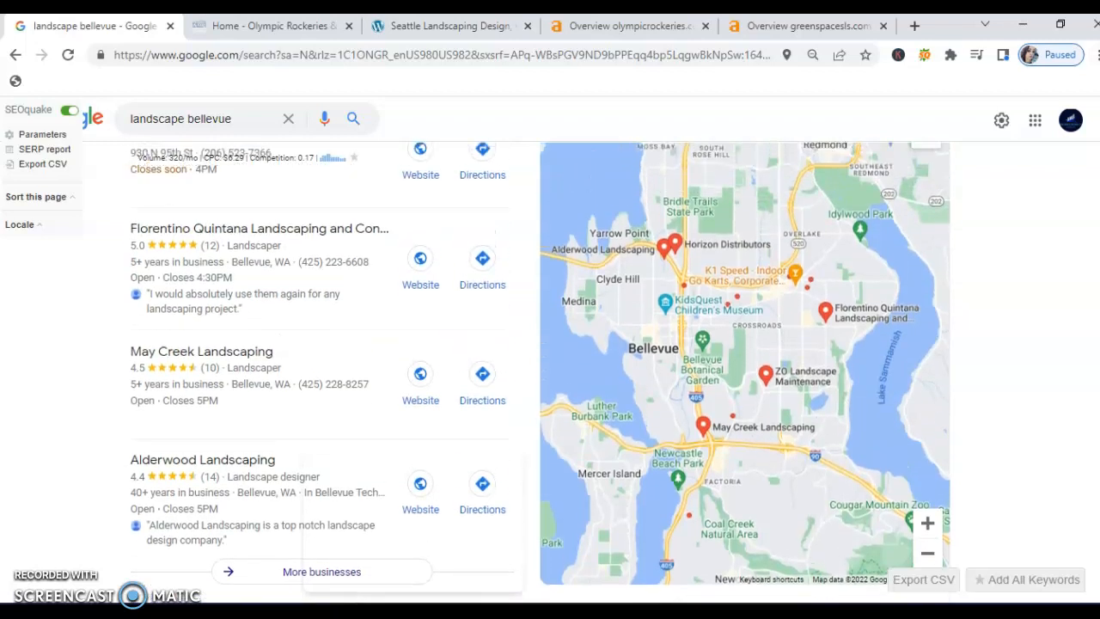
scroll("down", 3)
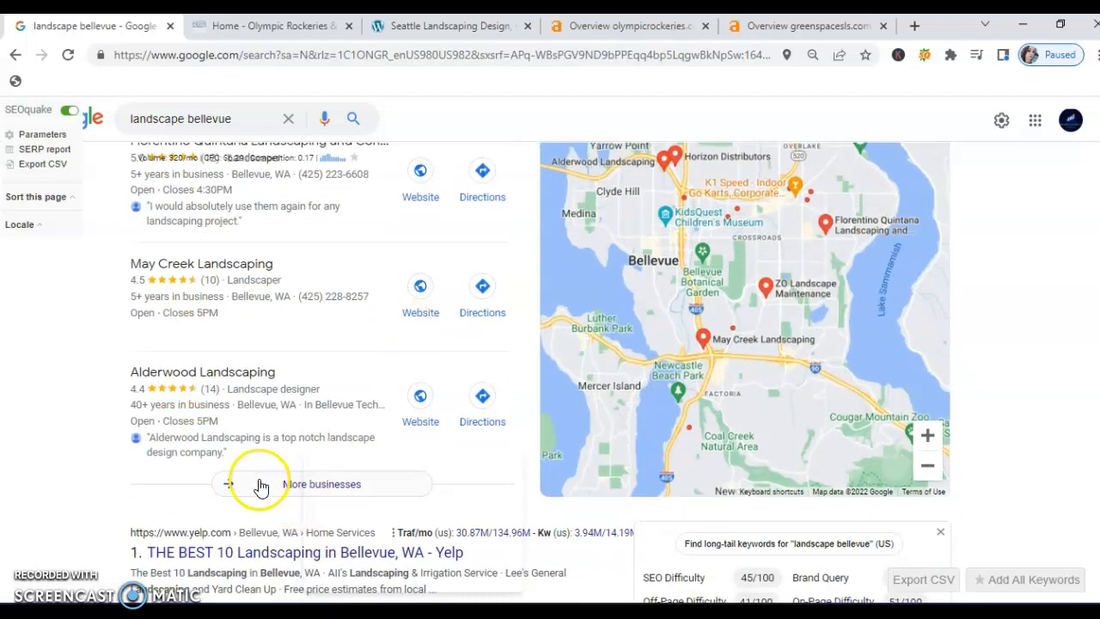
left_click(322, 484)
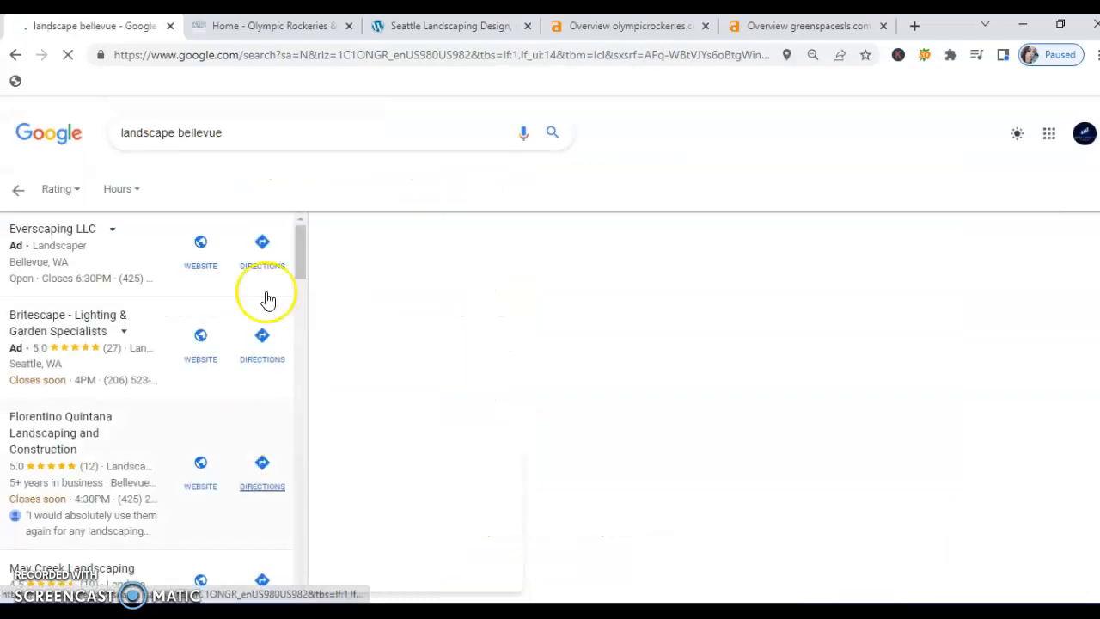
scroll("down", 3)
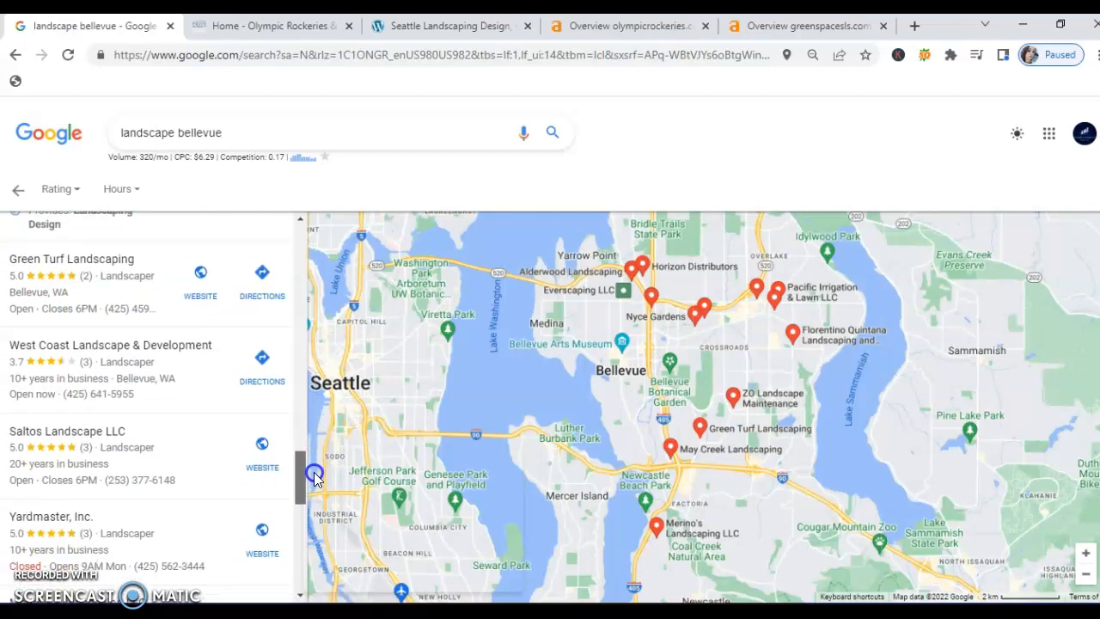
scroll("down", 3)
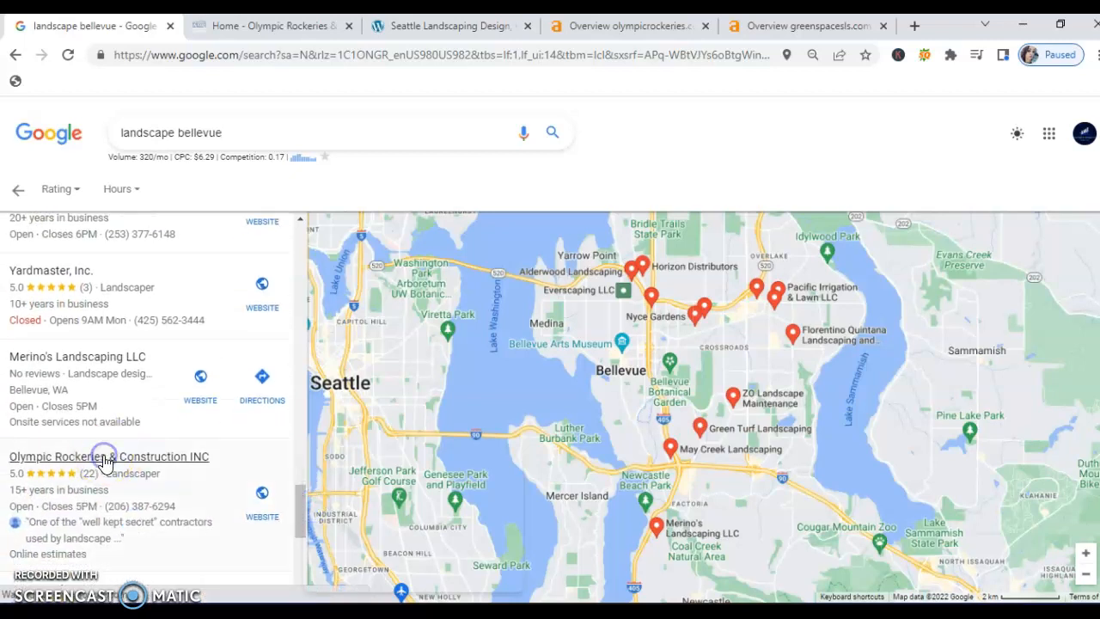
left_click(108, 456)
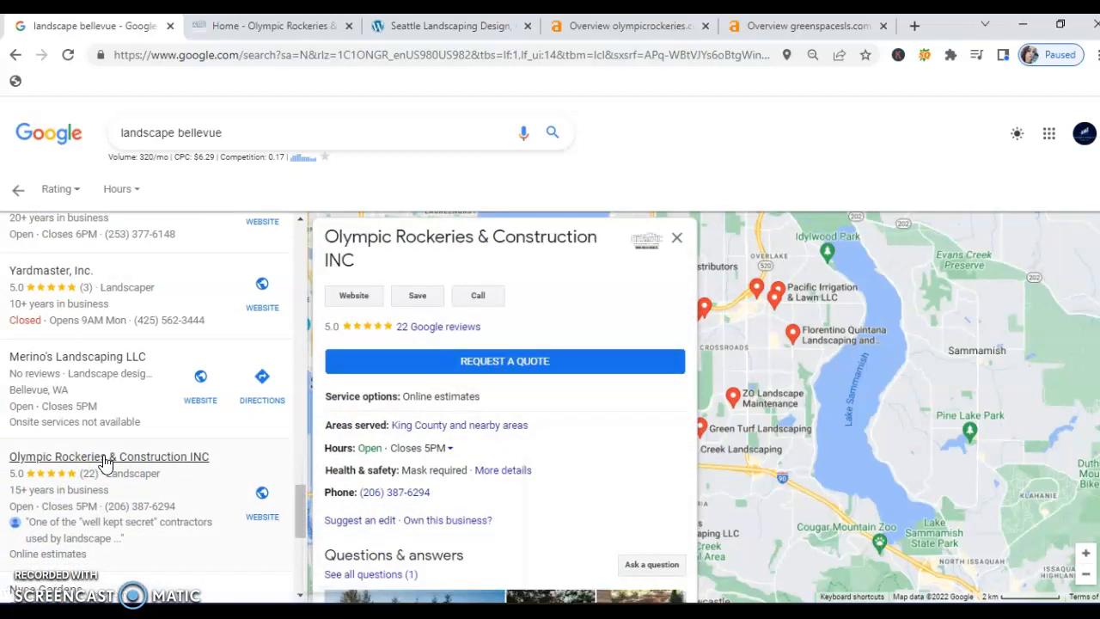
mouse_move(562, 460)
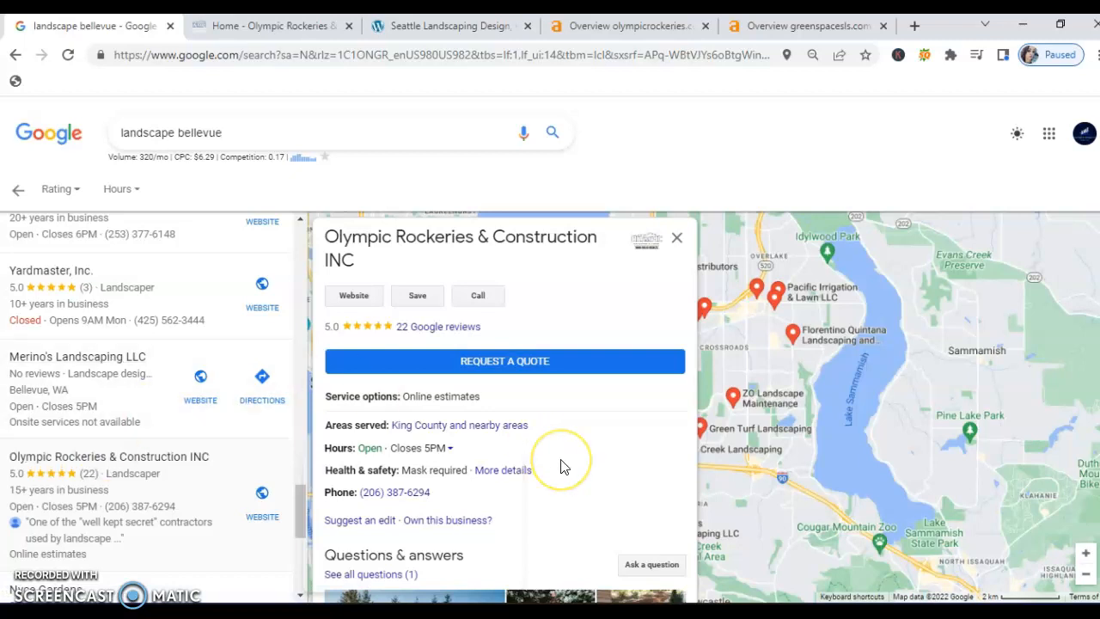
mouse_move(563, 465)
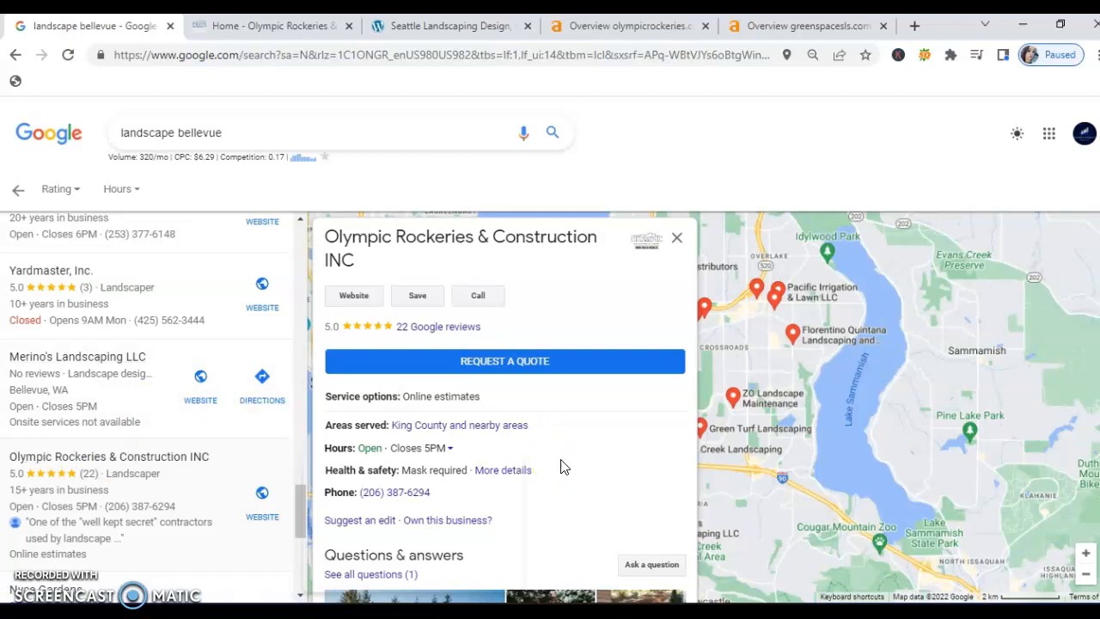
mouse_move(365, 333)
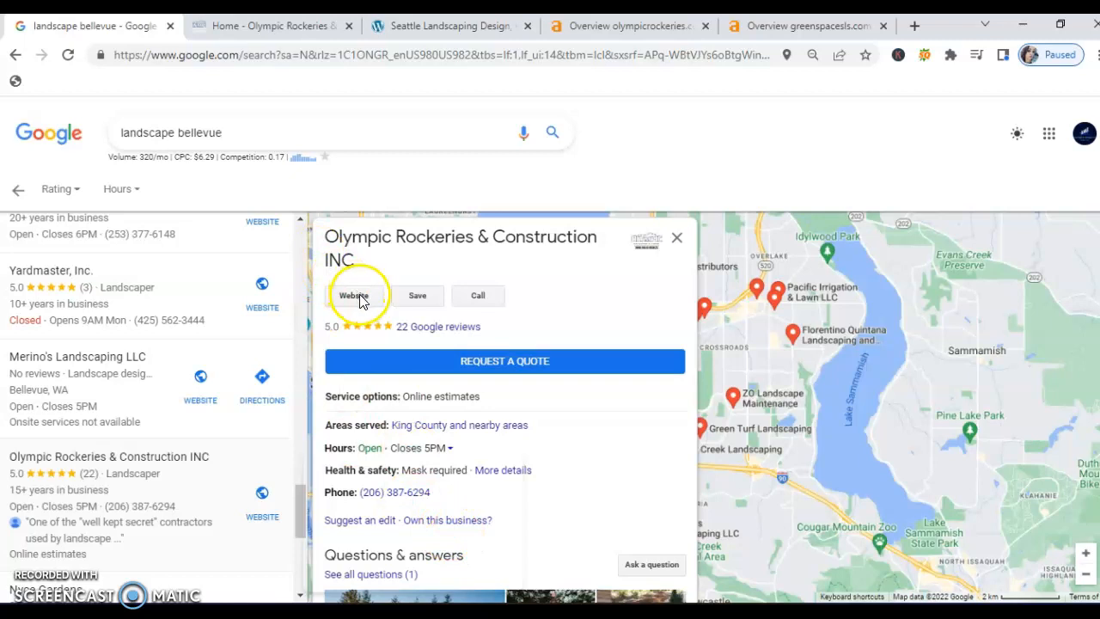
mouse_move(676, 172)
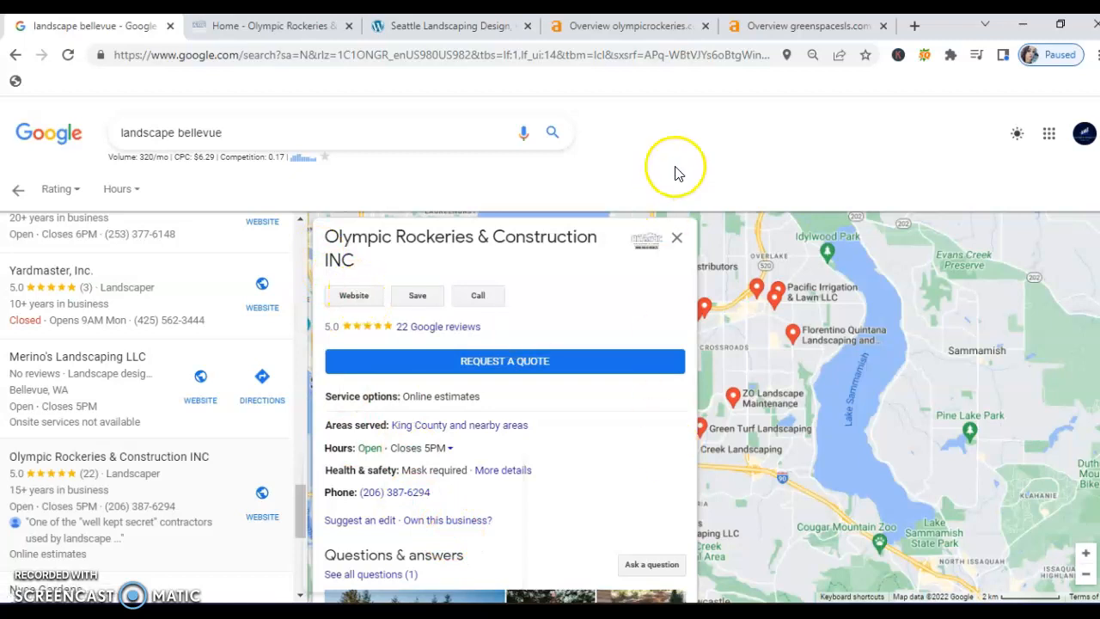
mouse_move(676, 238)
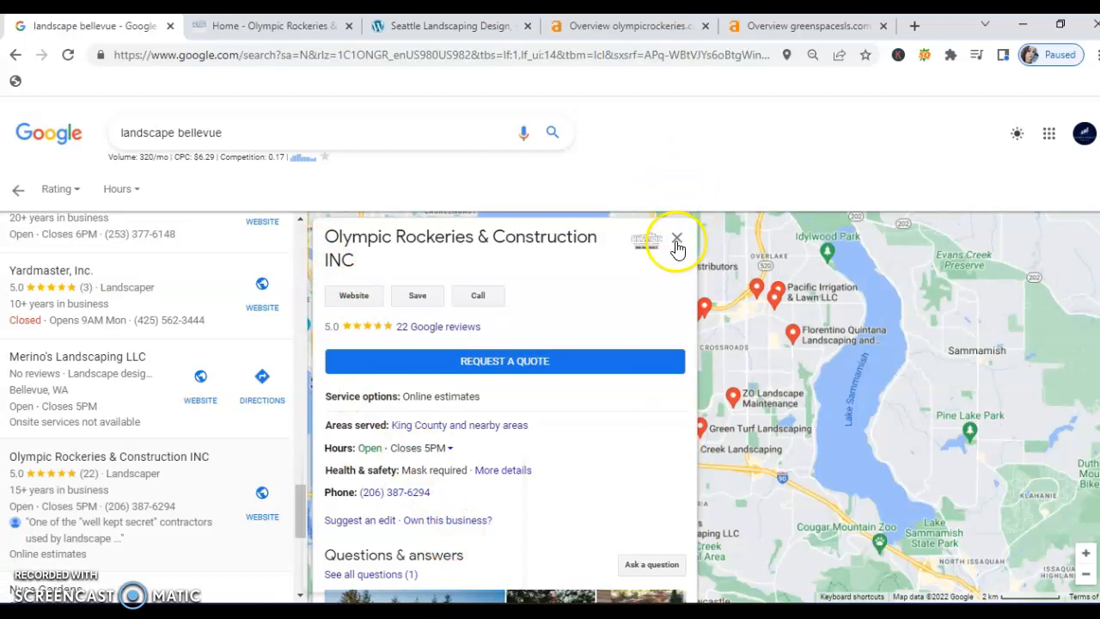
mouse_move(118, 477)
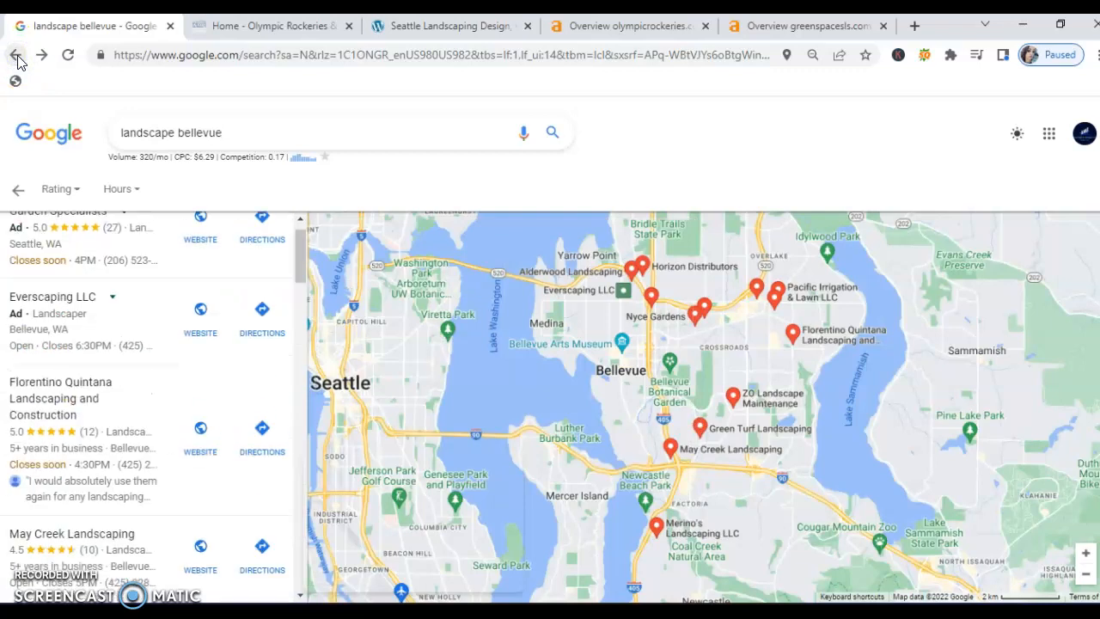
- Go back to the main results and scroll to the Yelp and Bellevue Landscaping organic listings
left_click(17, 54)
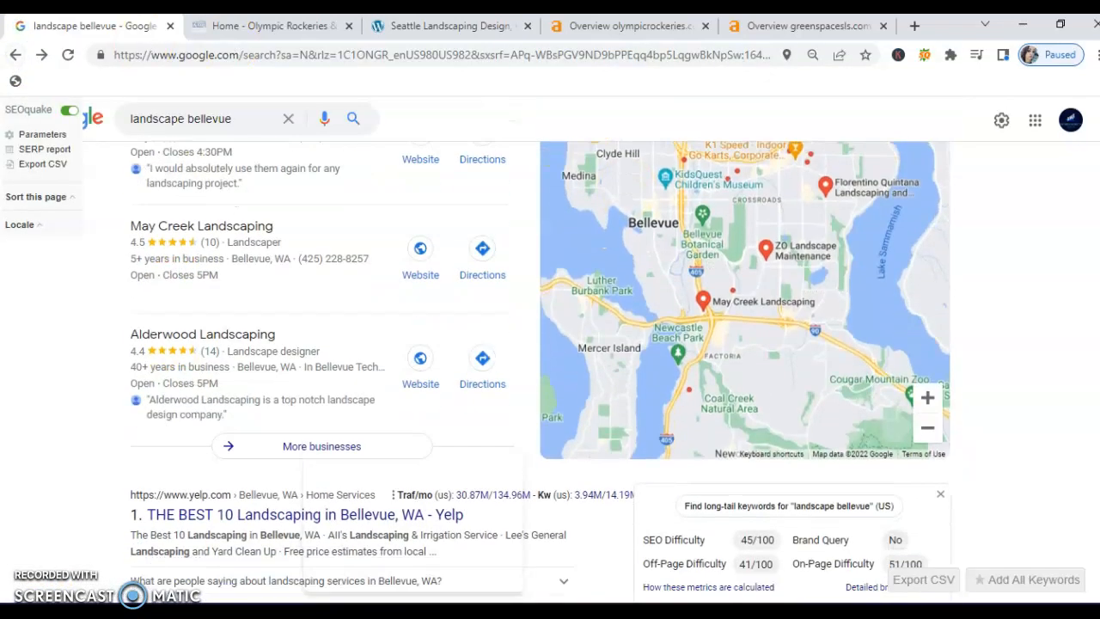
scroll("down", 3)
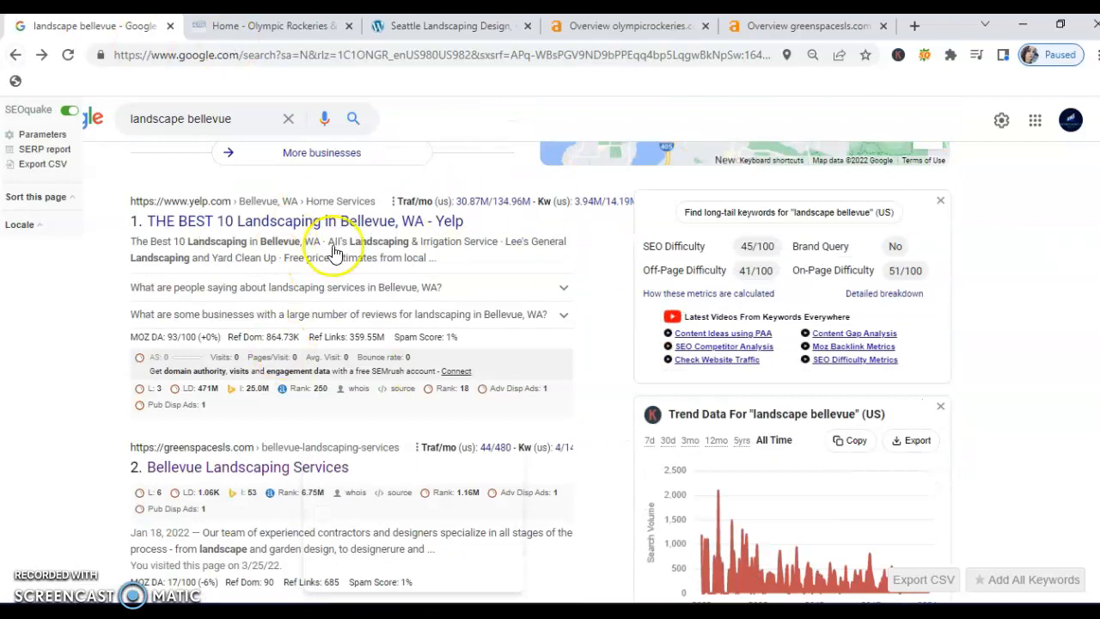
mouse_move(620, 324)
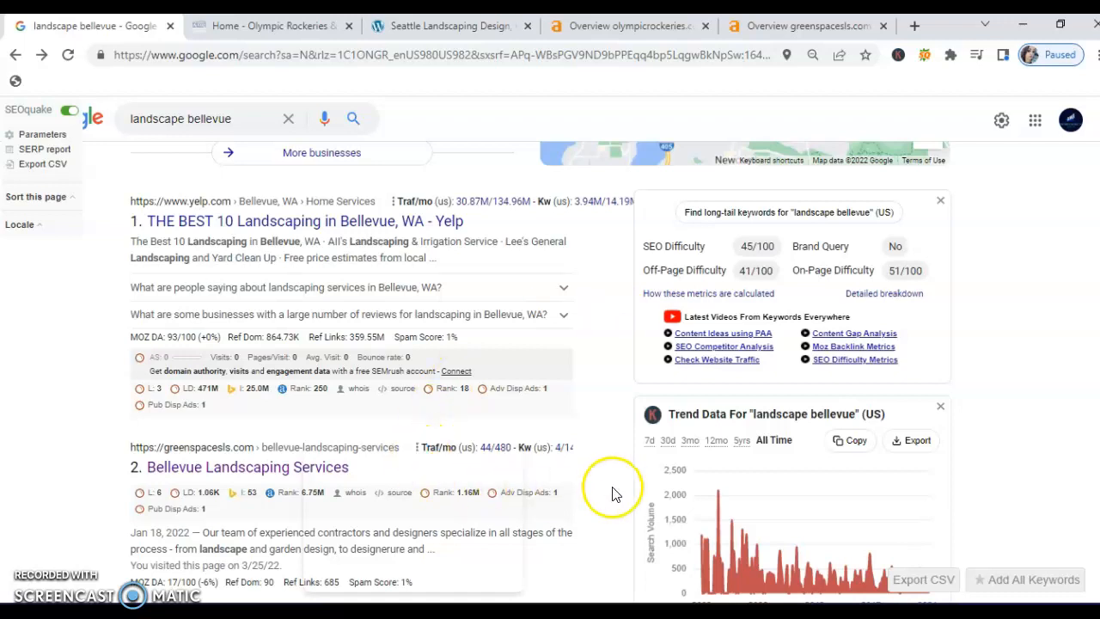
mouse_move(601, 430)
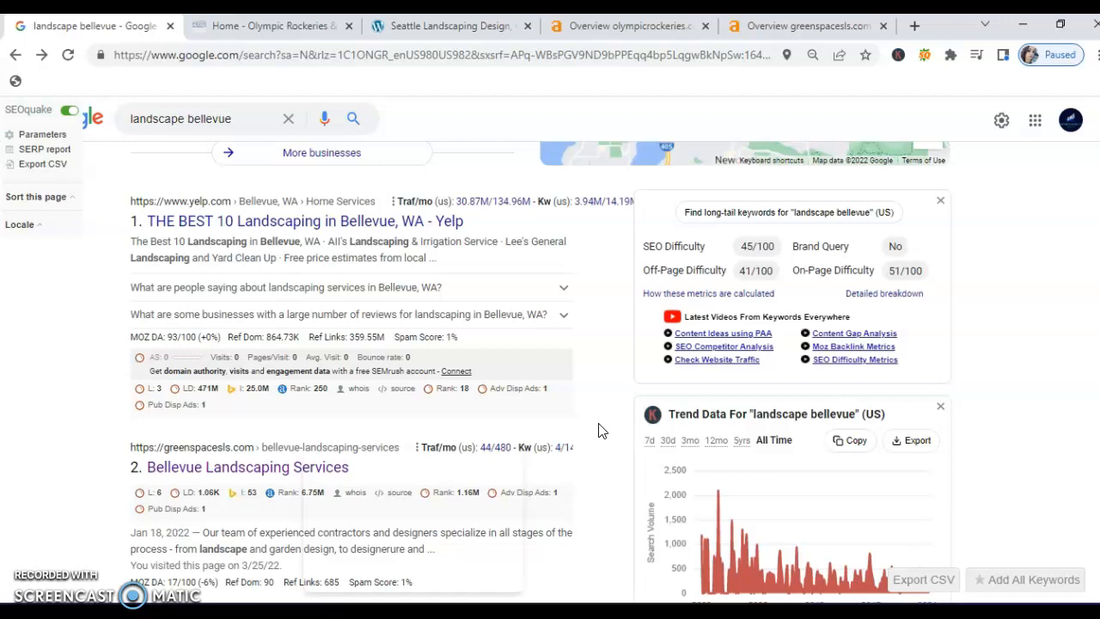
mouse_move(686, 496)
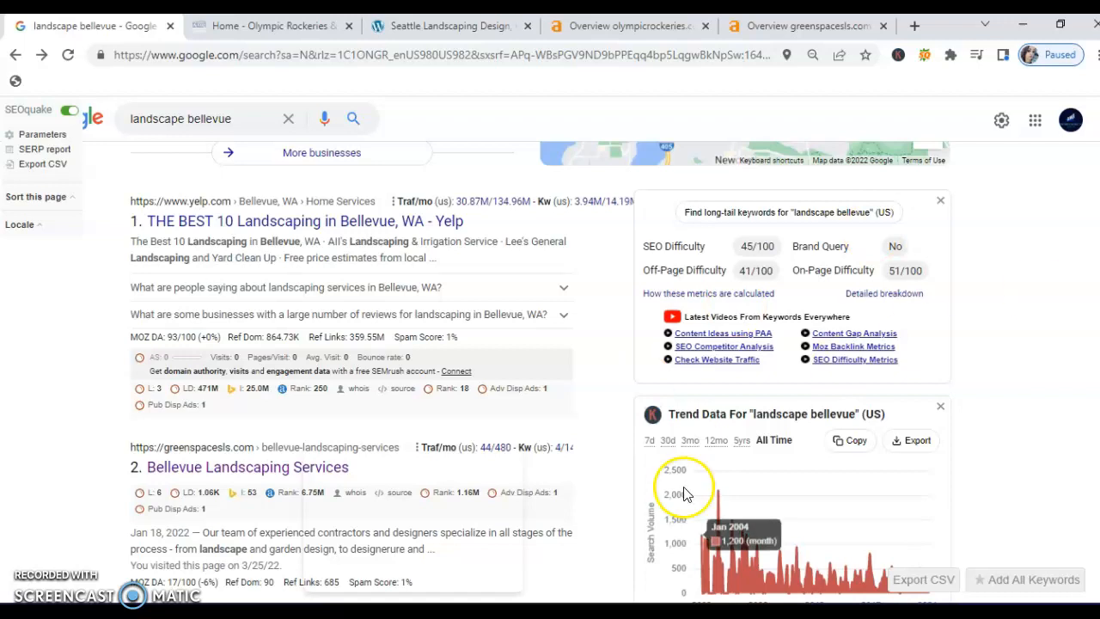
mouse_move(522, 438)
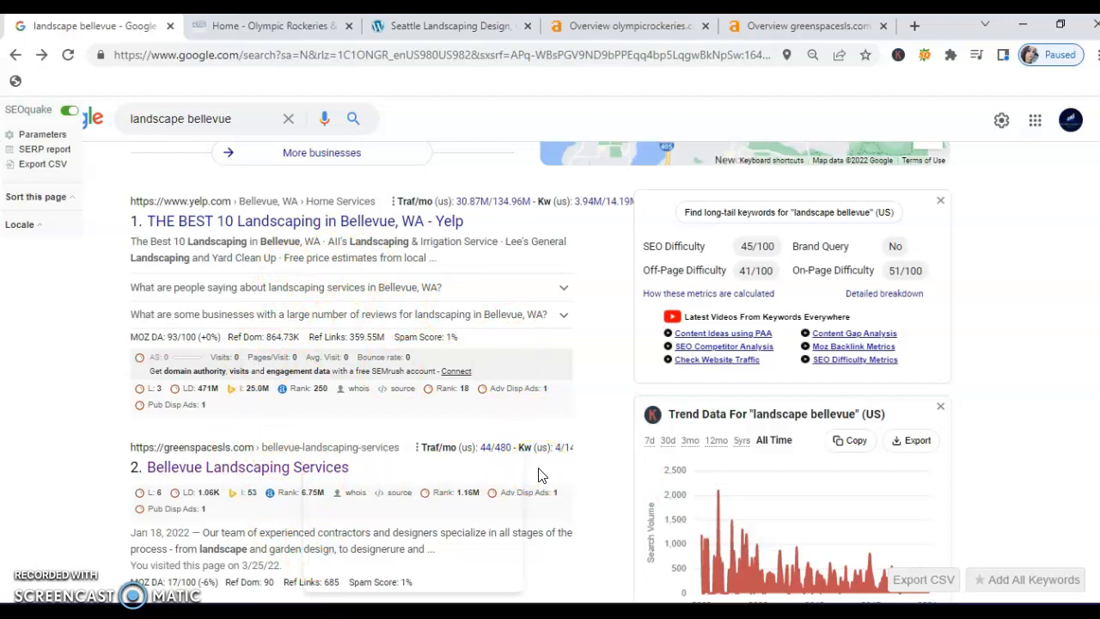
mouse_move(241, 25)
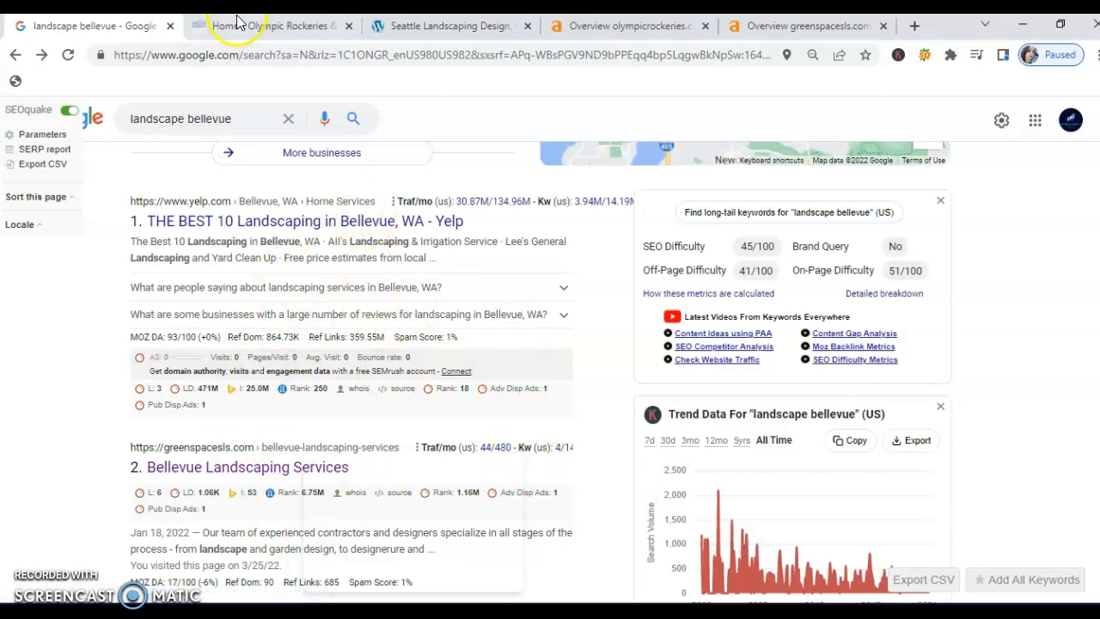
mouse_move(264, 27)
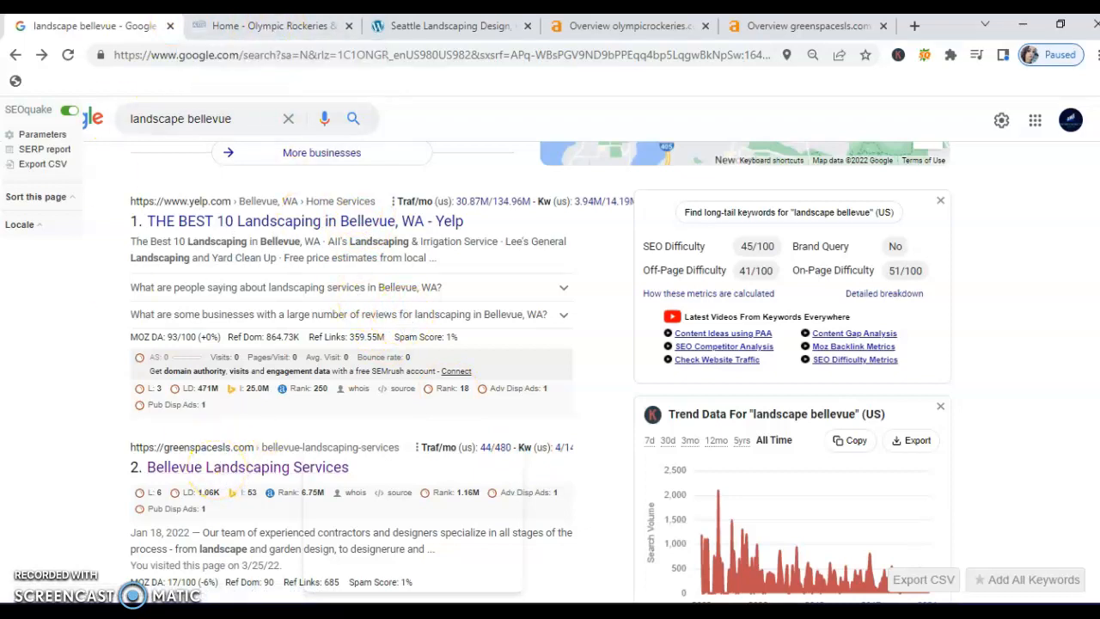
- Switch to the olympicrockeries.com homepage tab
left_click(258, 26)
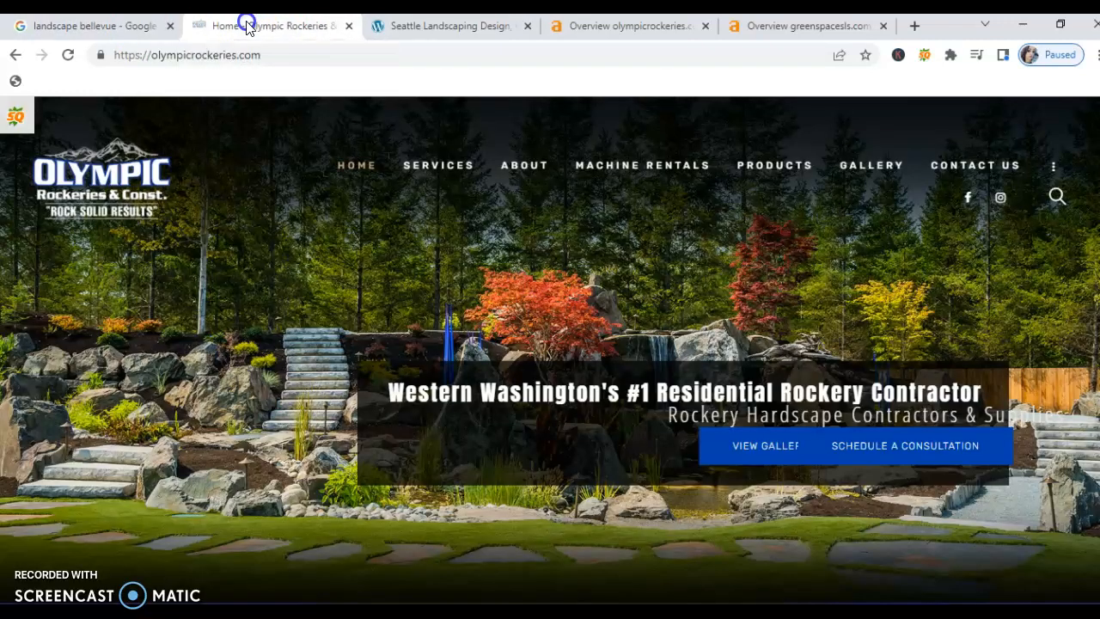
mouse_move(943, 165)
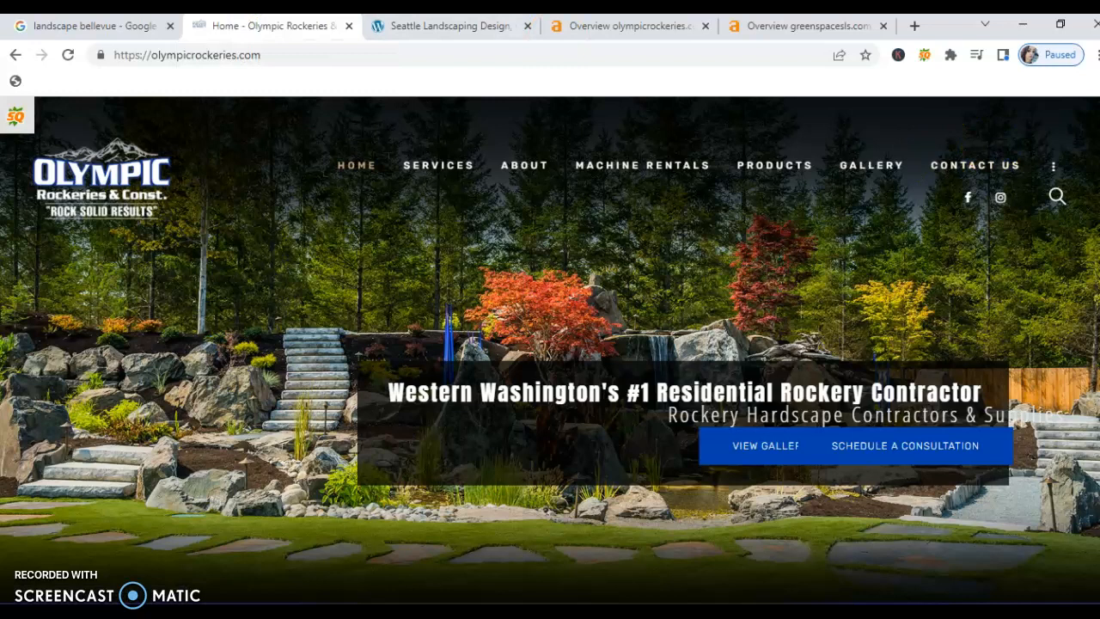
mouse_move(716, 238)
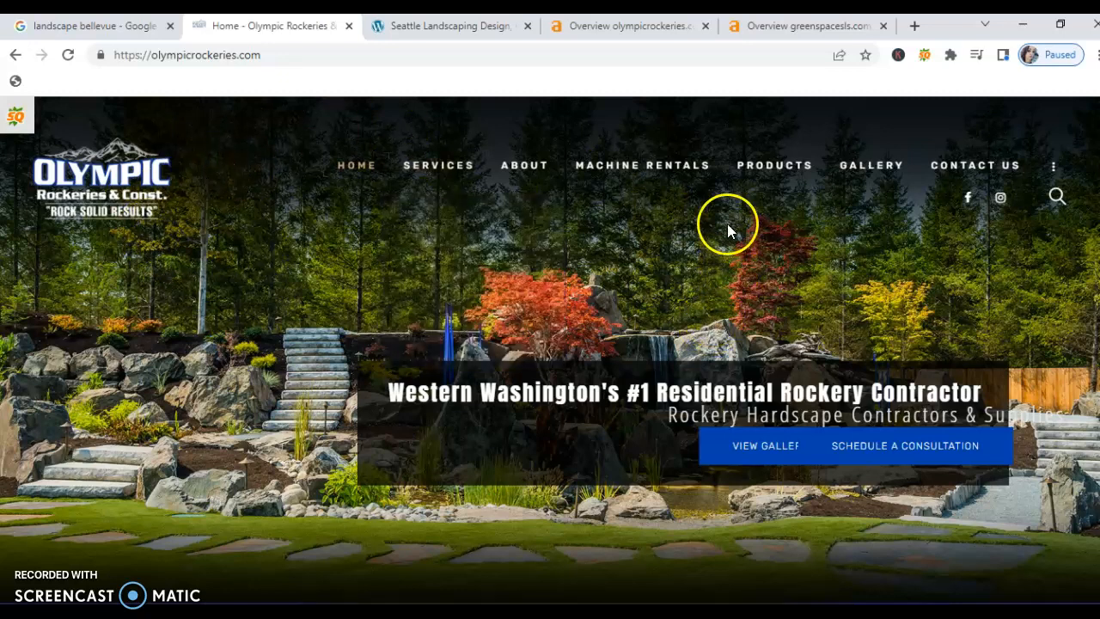
mouse_move(974, 147)
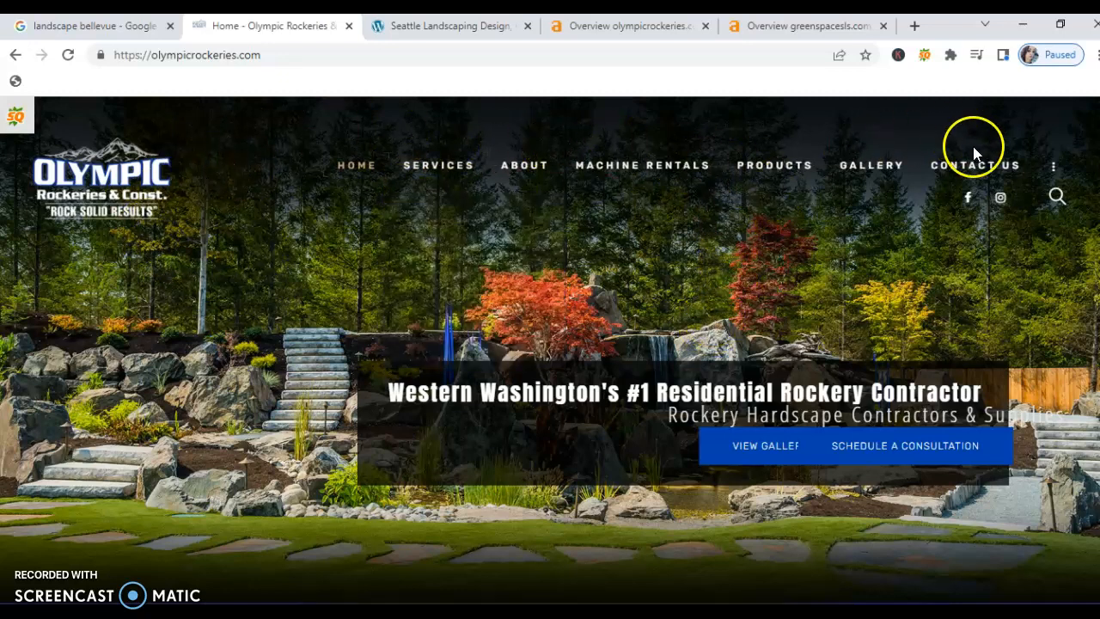
mouse_move(670, 327)
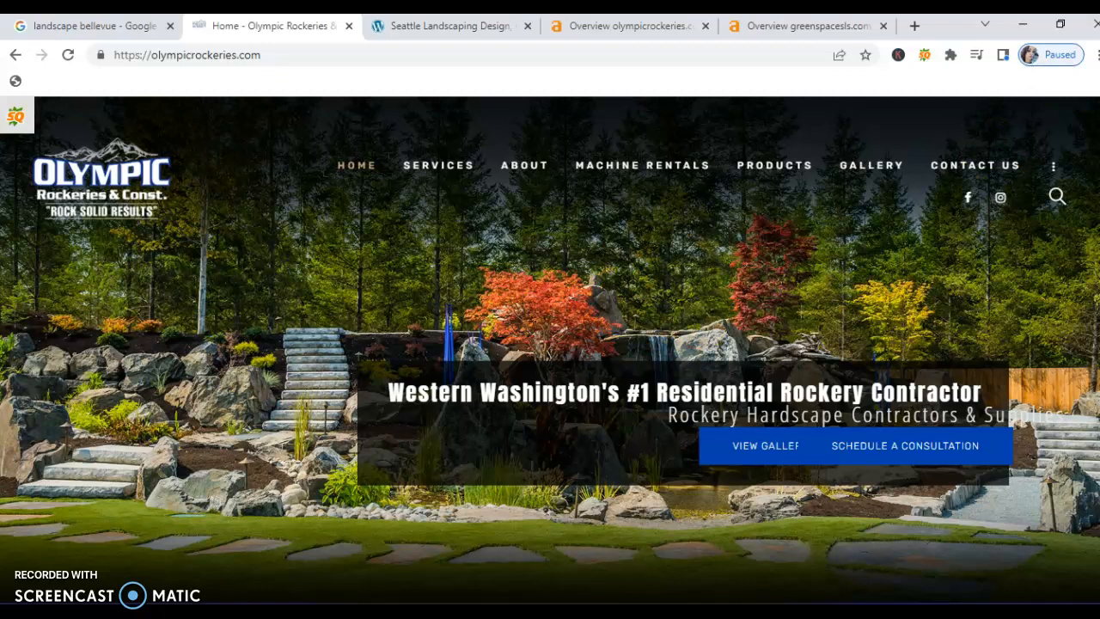
scroll("down", 3)
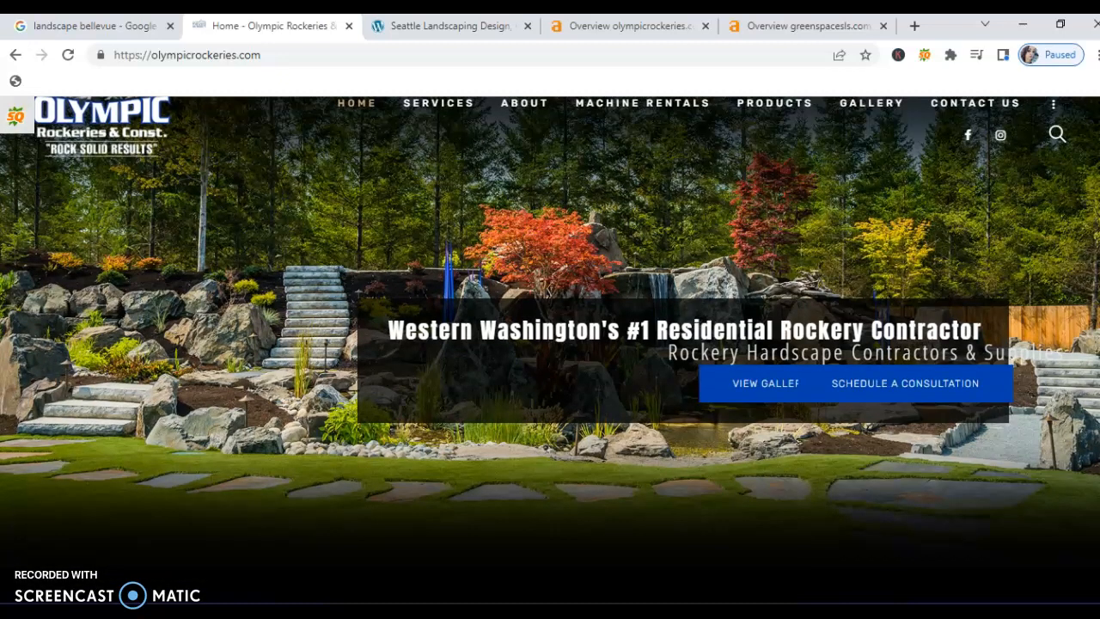
scroll("down", 3)
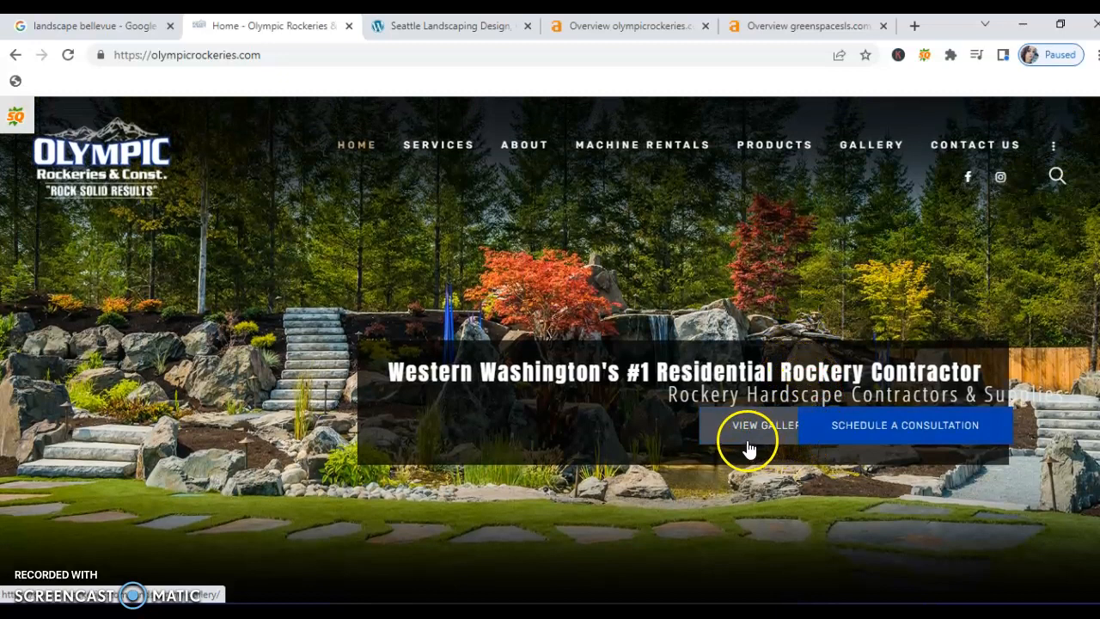
mouse_move(757, 437)
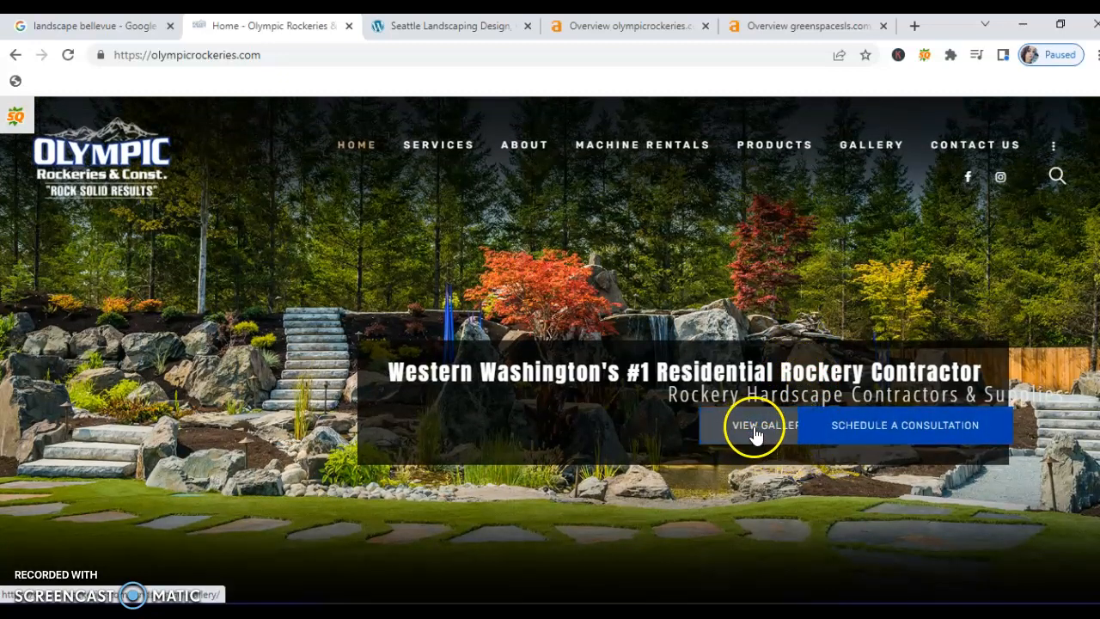
mouse_move(790, 441)
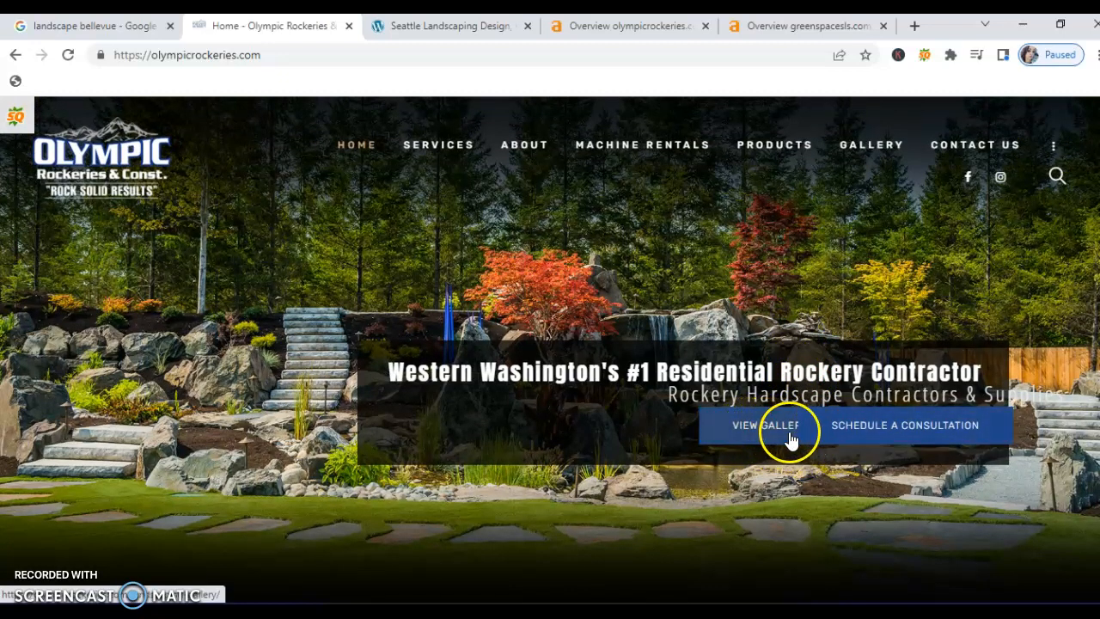
mouse_move(704, 424)
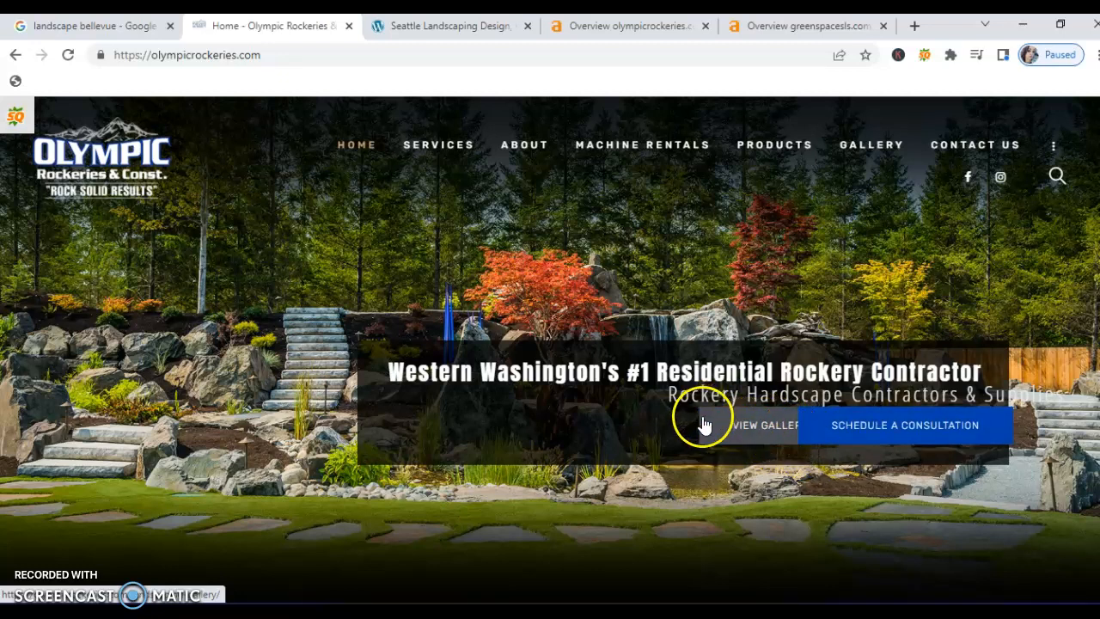
mouse_move(1091, 95)
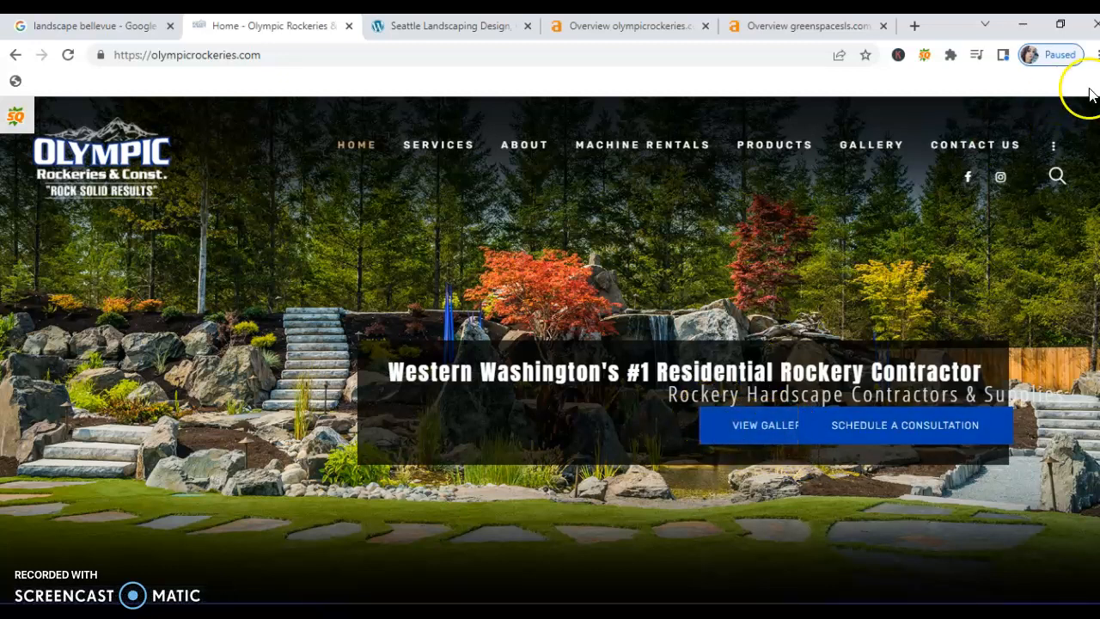
mouse_move(845, 229)
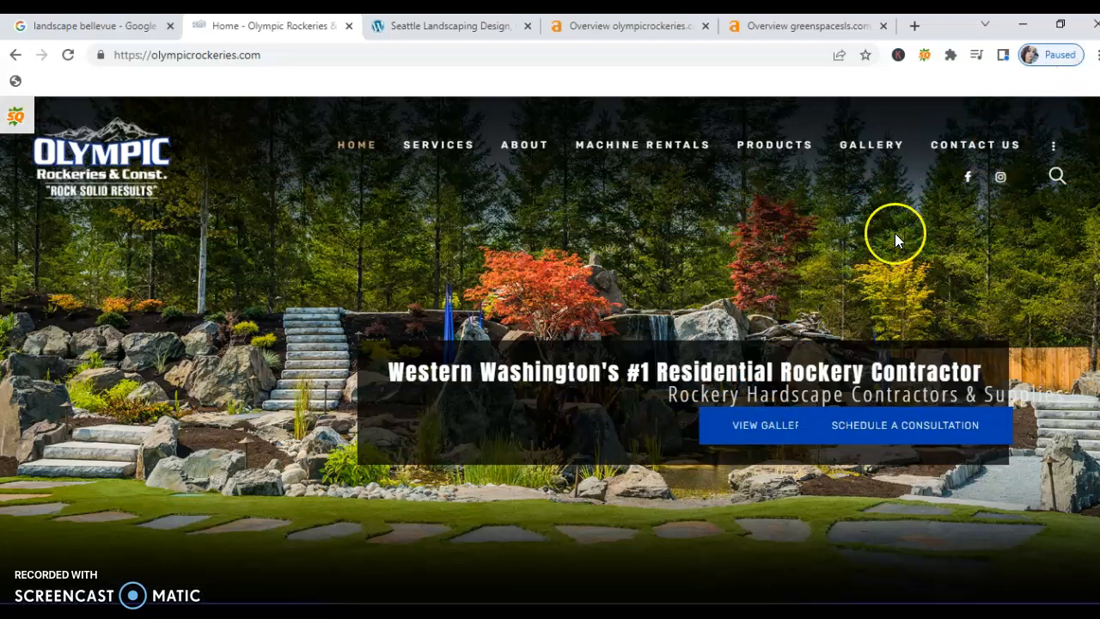
mouse_move(957, 232)
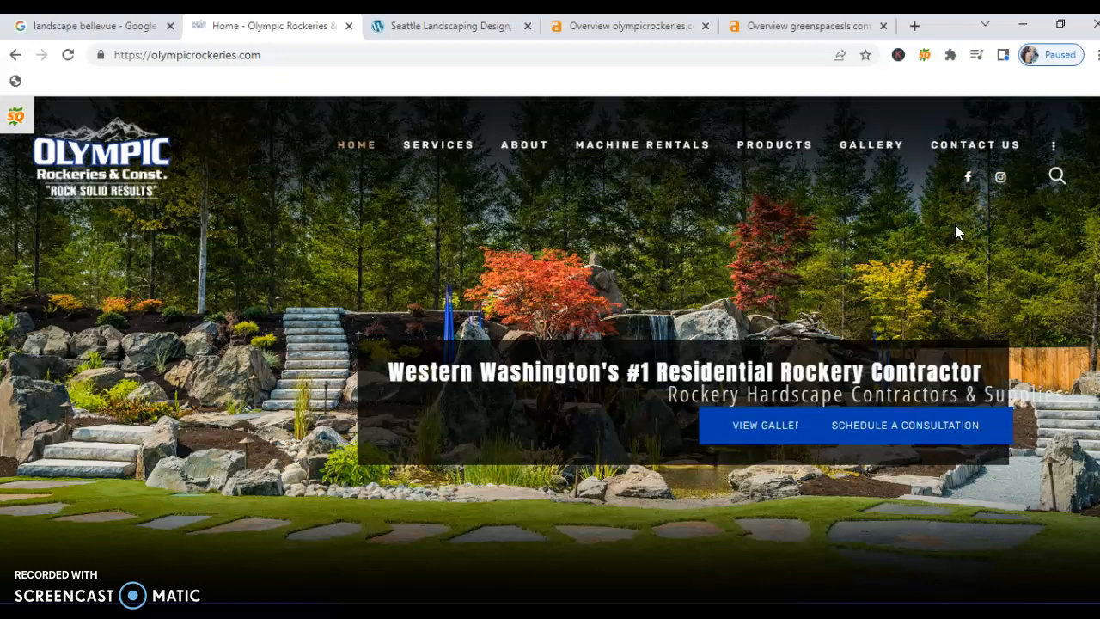
mouse_move(958, 220)
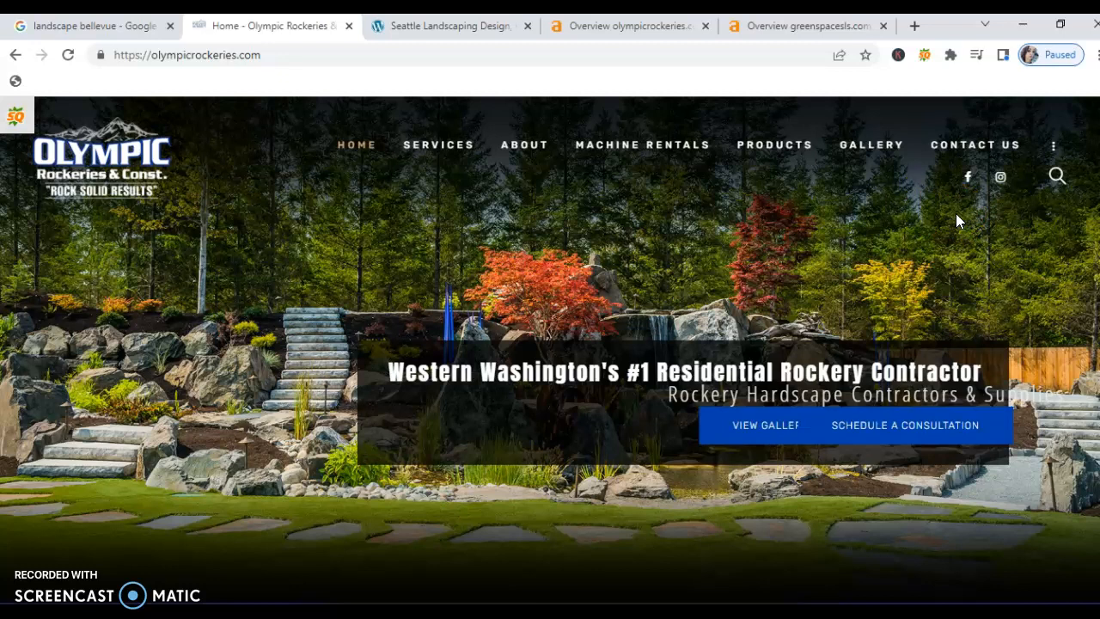
mouse_move(957, 220)
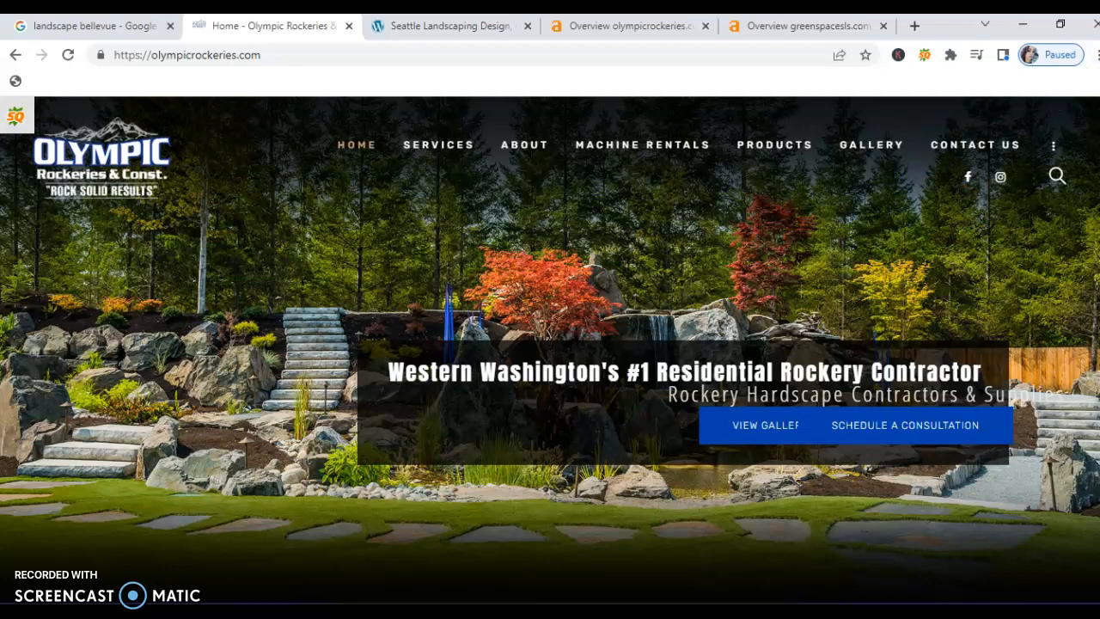
mouse_move(1024, 413)
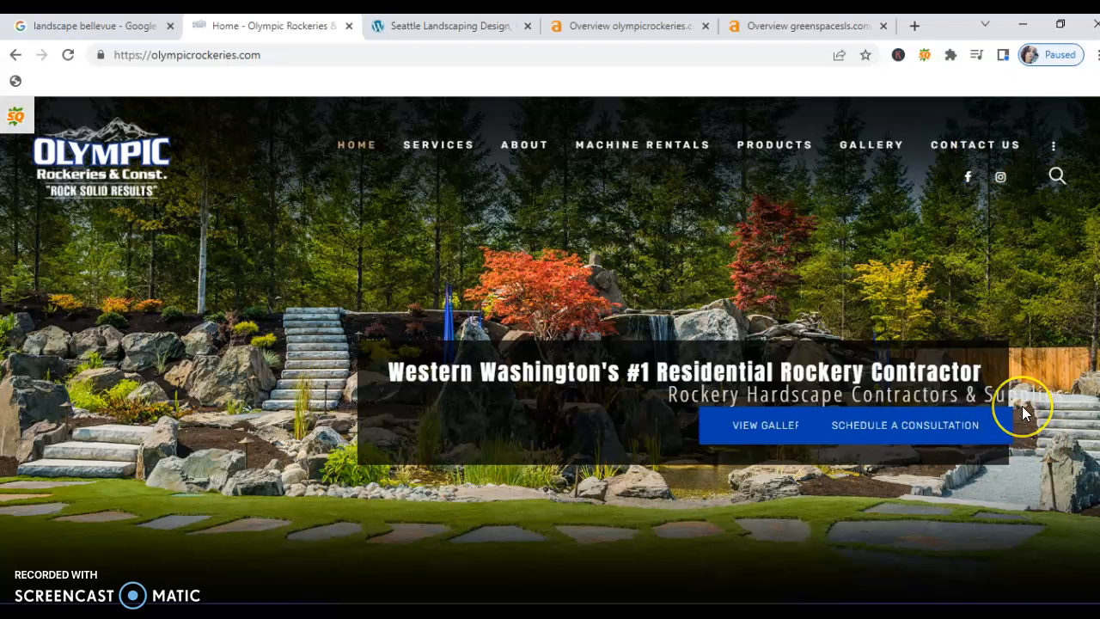
mouse_move(953, 406)
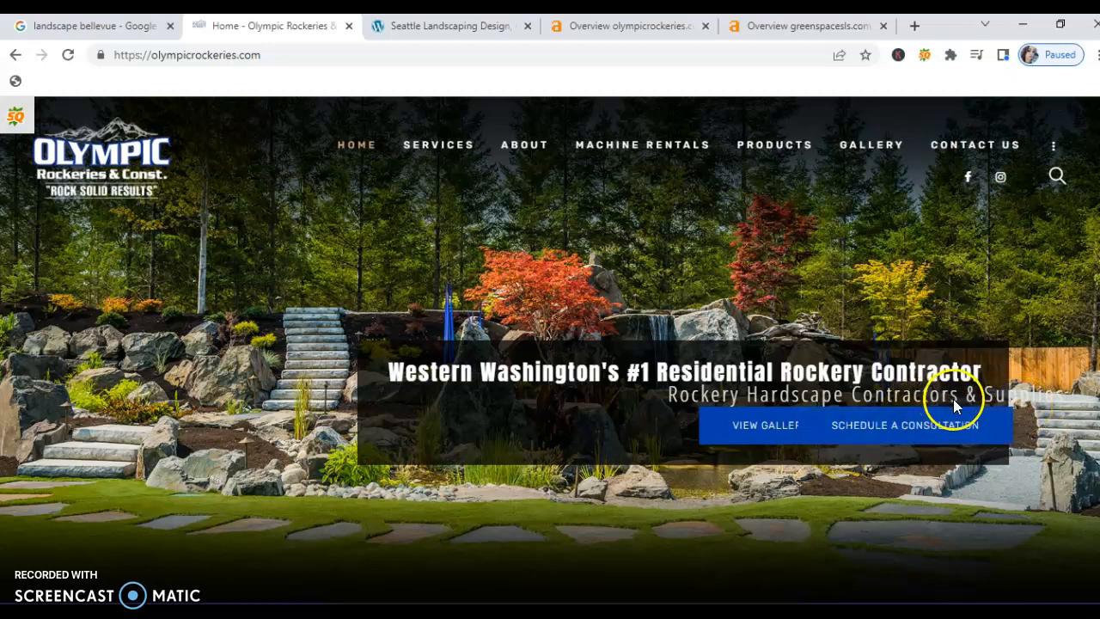
mouse_move(1053, 415)
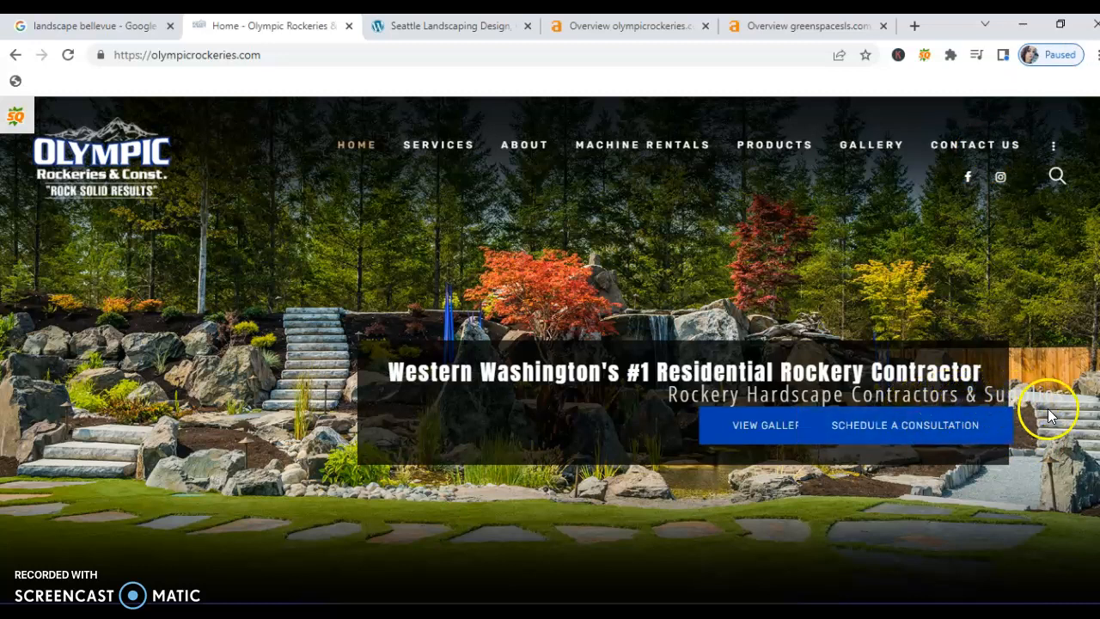
mouse_move(990, 417)
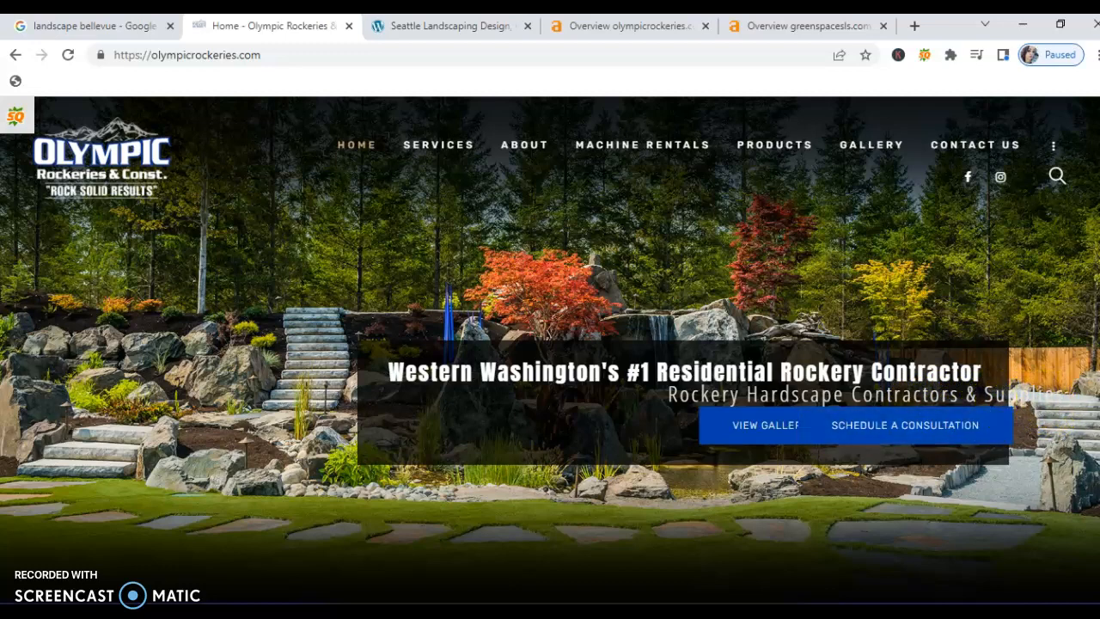
scroll("down", 3)
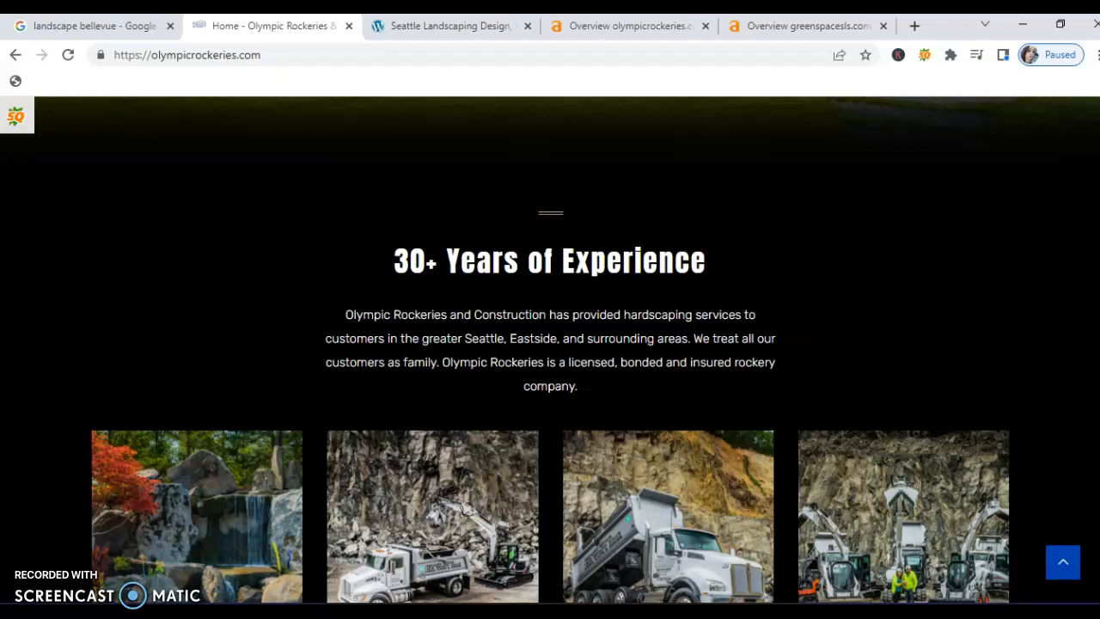
scroll("down", 3)
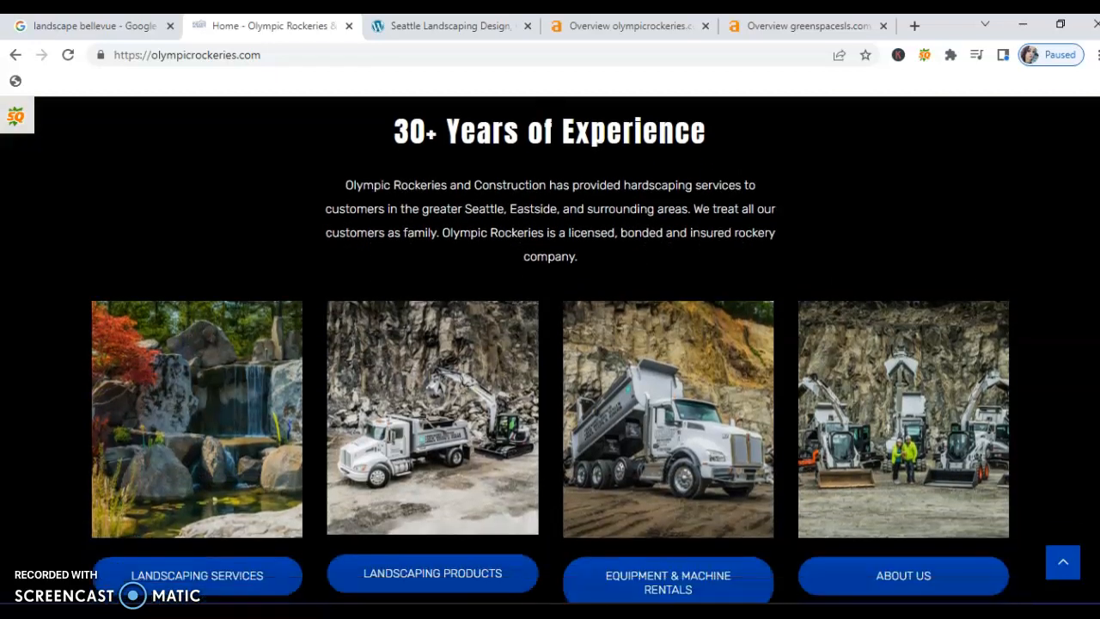
scroll("down", 3)
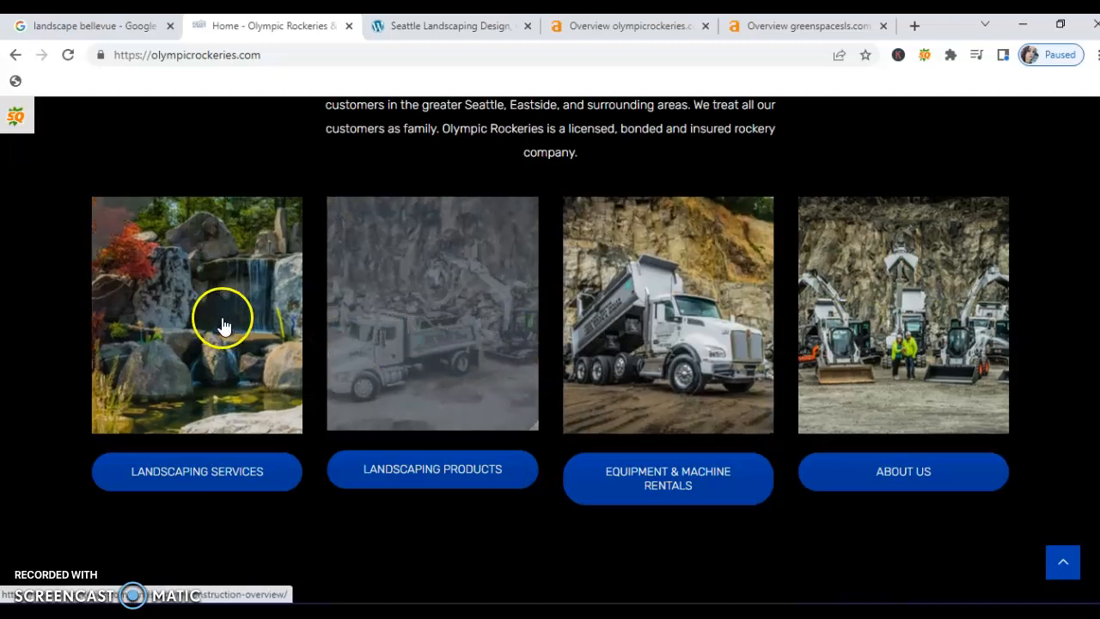
mouse_move(876, 343)
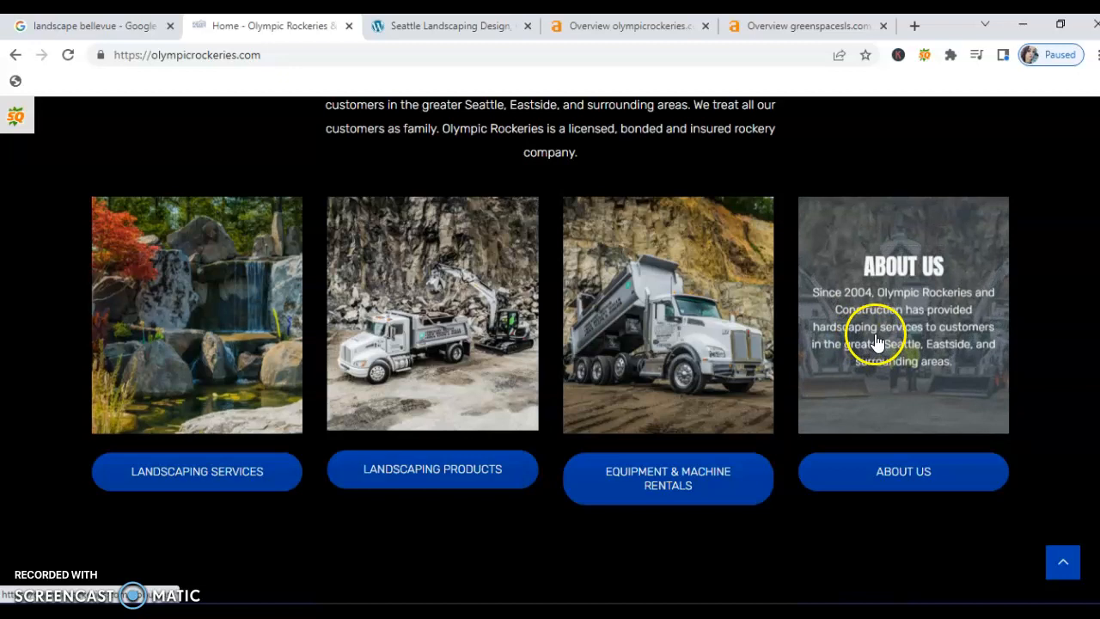
mouse_move(879, 340)
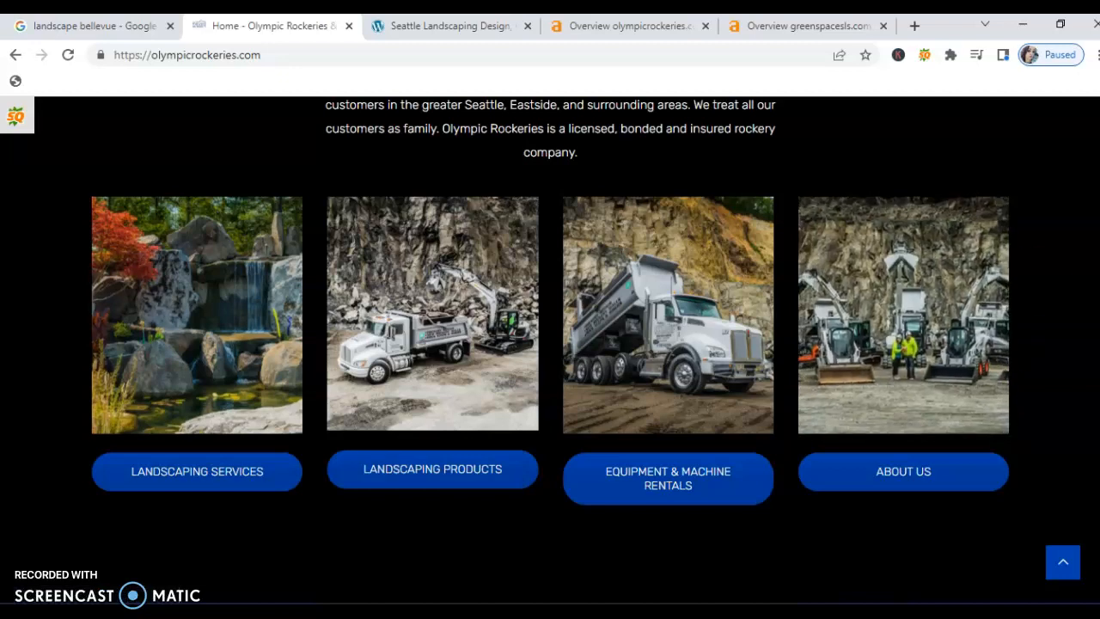
scroll("up", 3)
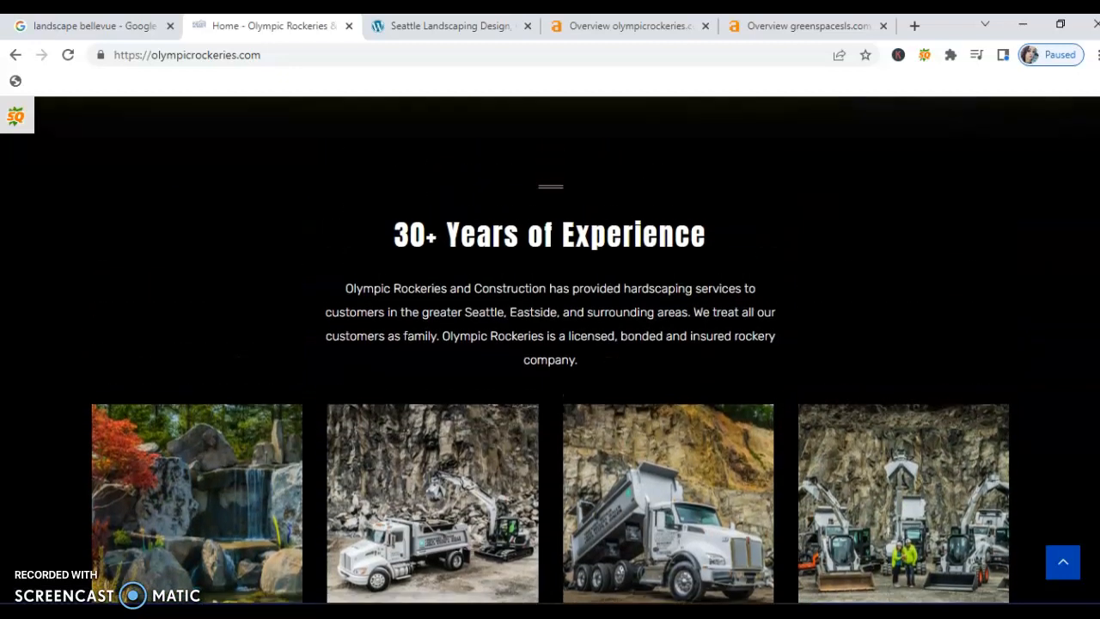
scroll("up", 3)
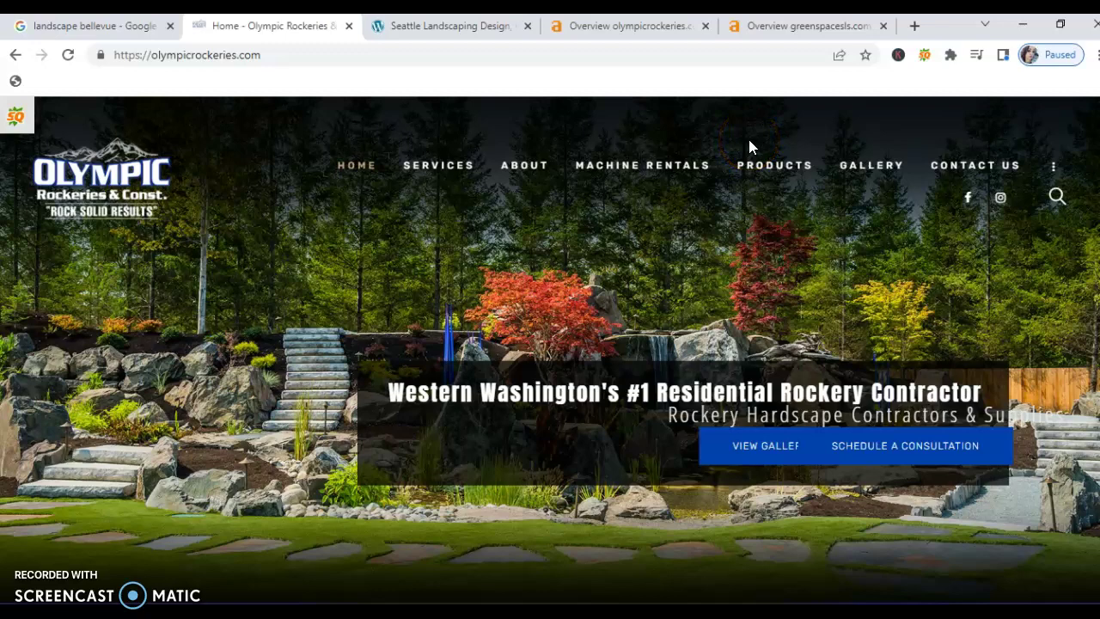
left_click(447, 25)
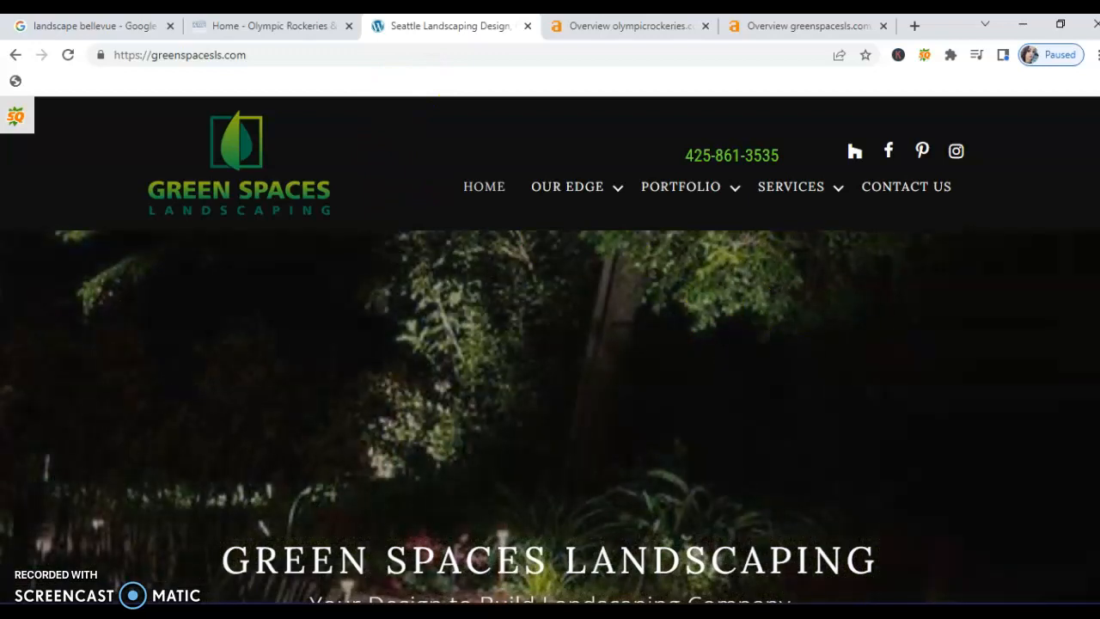
scroll("down", 3)
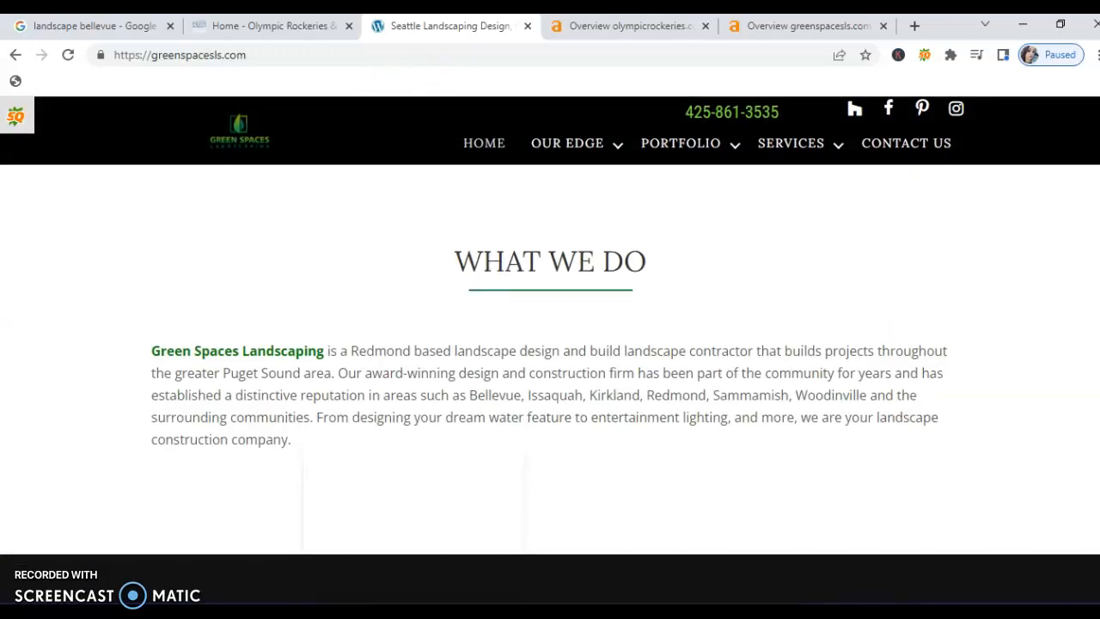
scroll("up", 3)
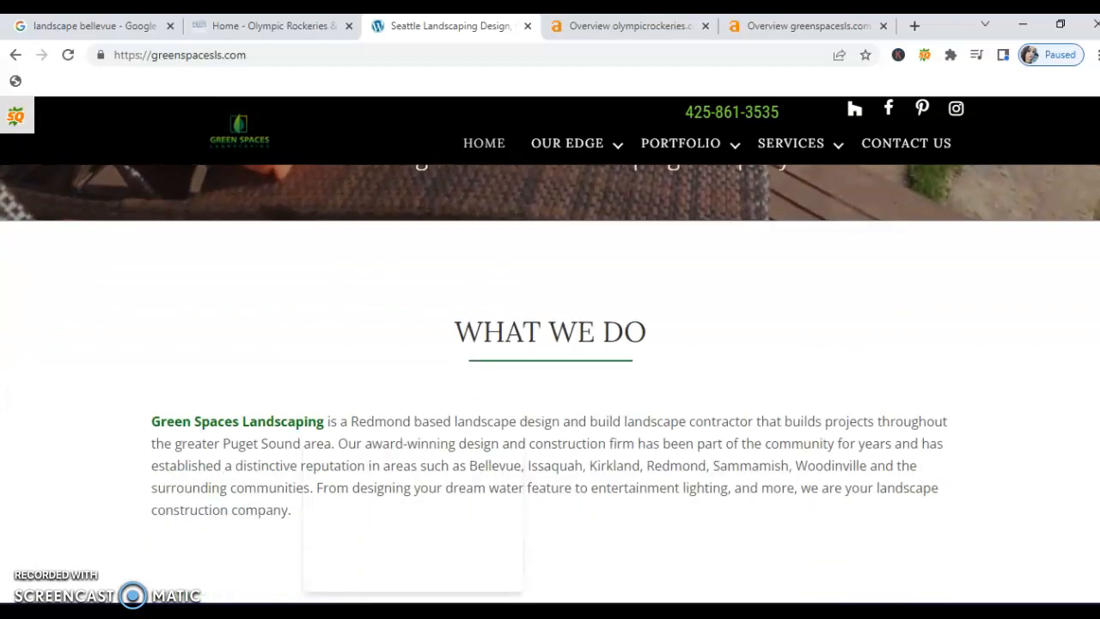
scroll("down", 3)
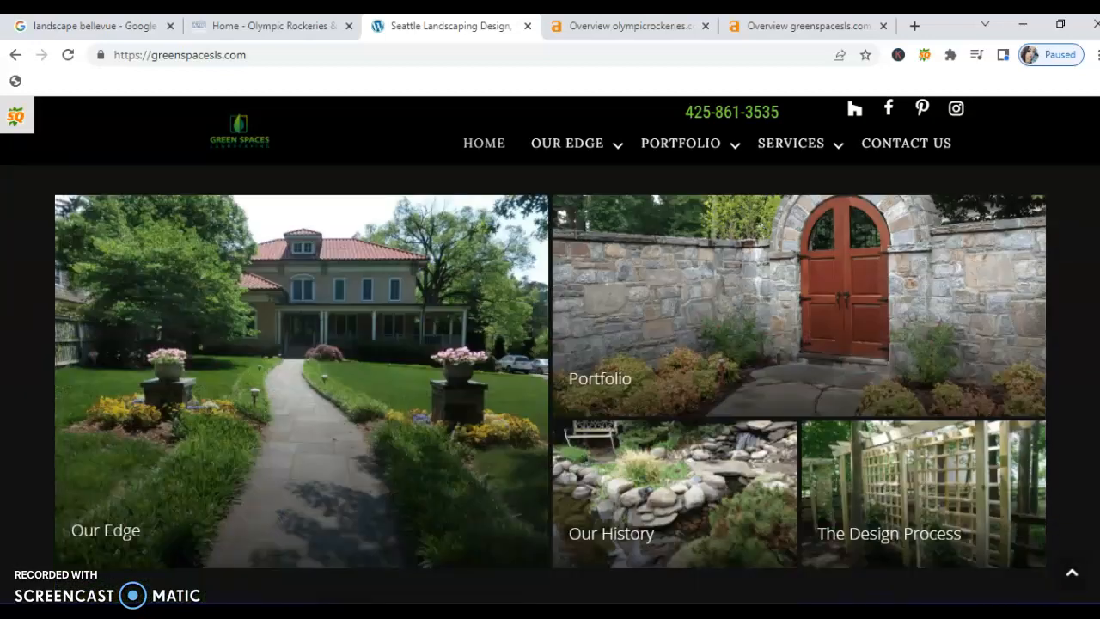
scroll("down", 3)
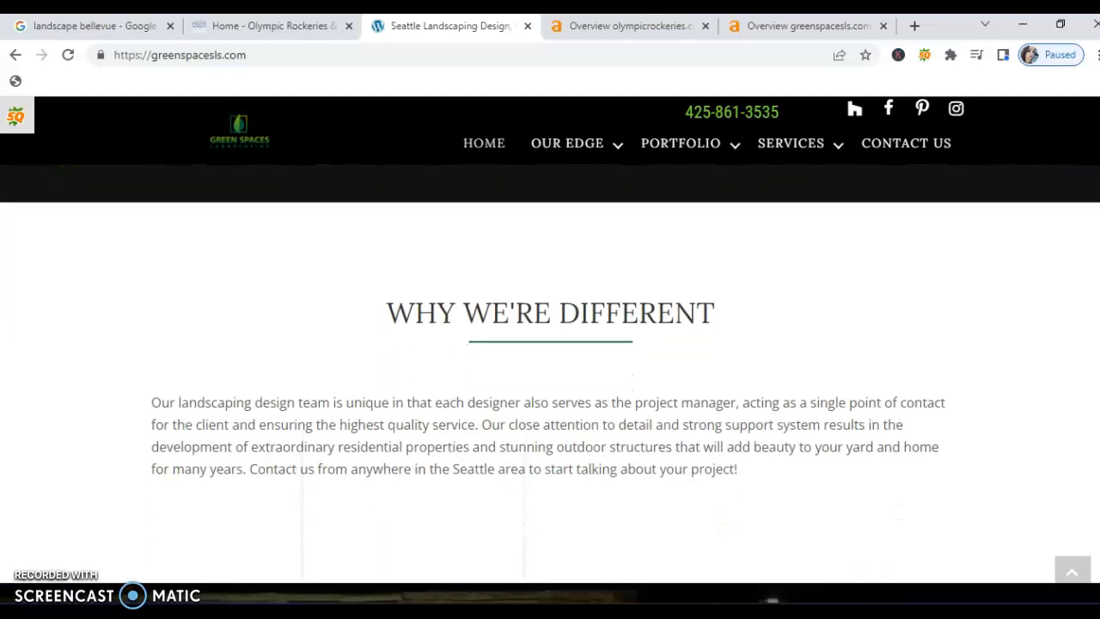
scroll("down", 3)
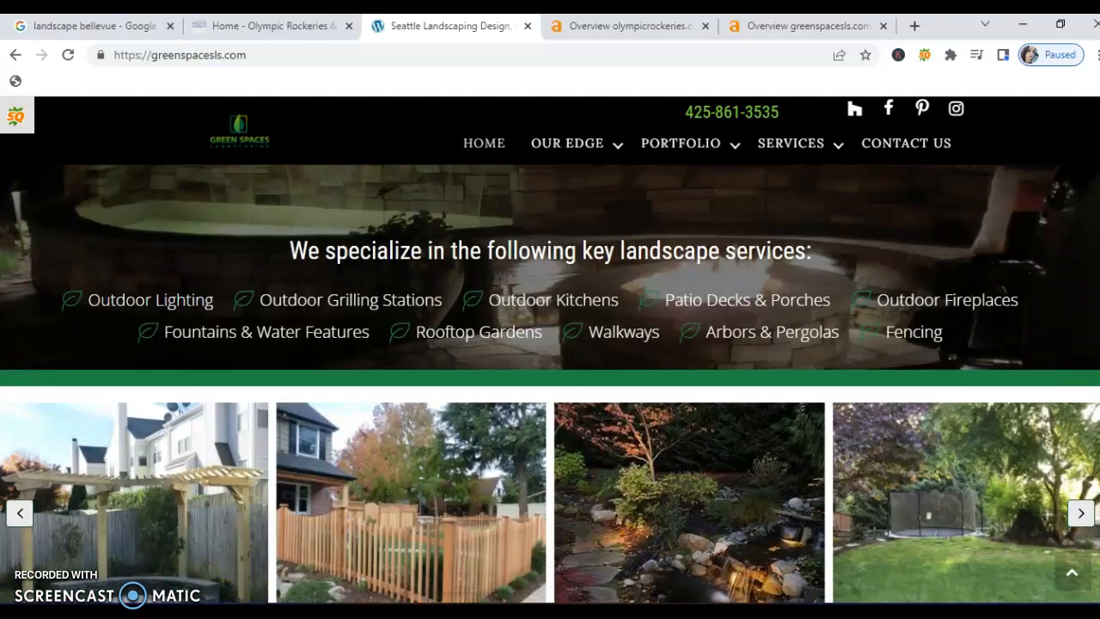
scroll("down", 3)
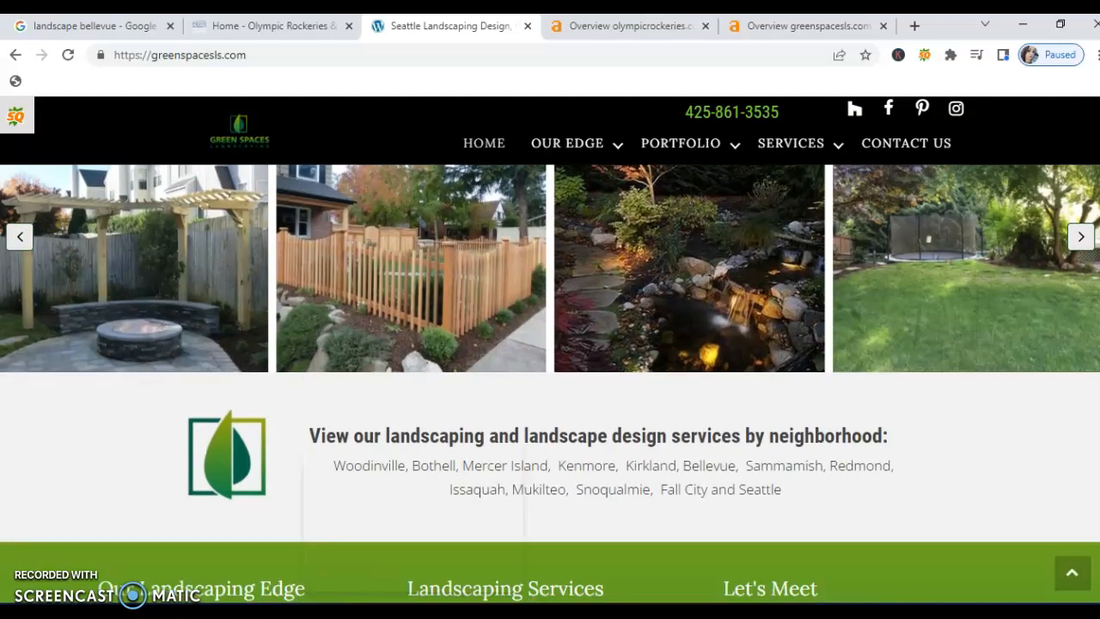
scroll("down", 3)
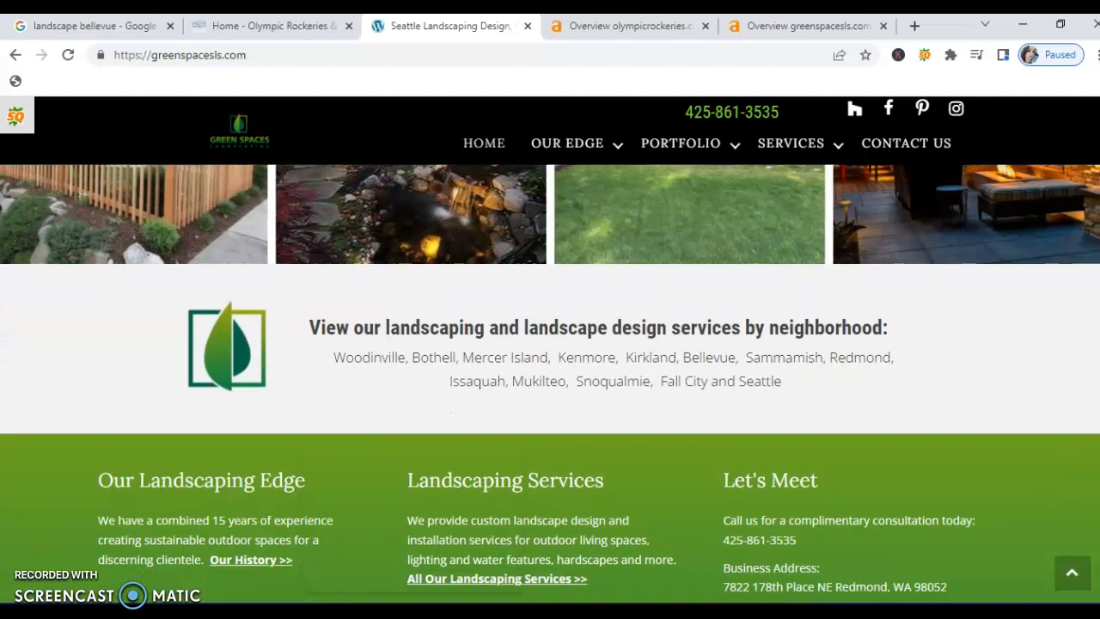
scroll("down", 3)
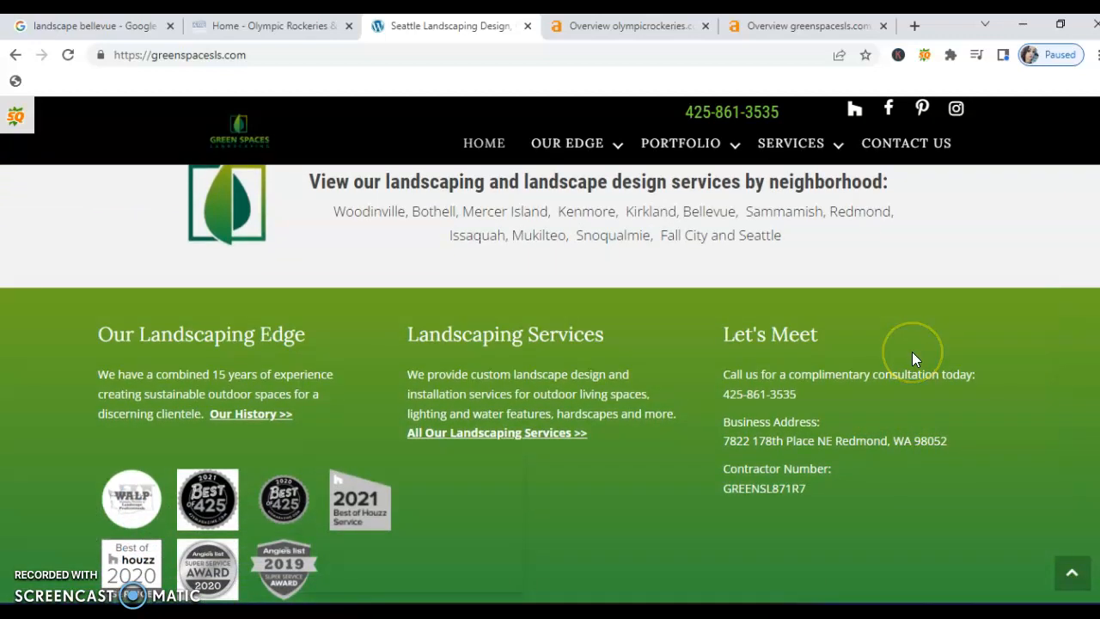
mouse_move(915, 357)
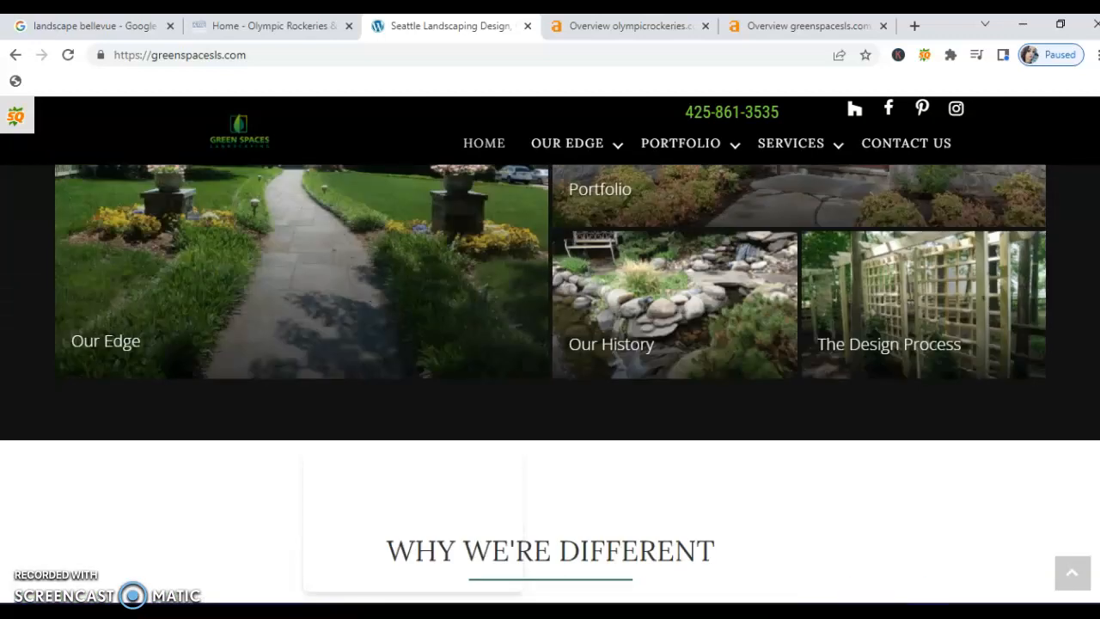
- Switch to the Ahrefs overview tab for olympicrockeries.com (DR 0.7, 252 backlinks)
left_click(627, 26)
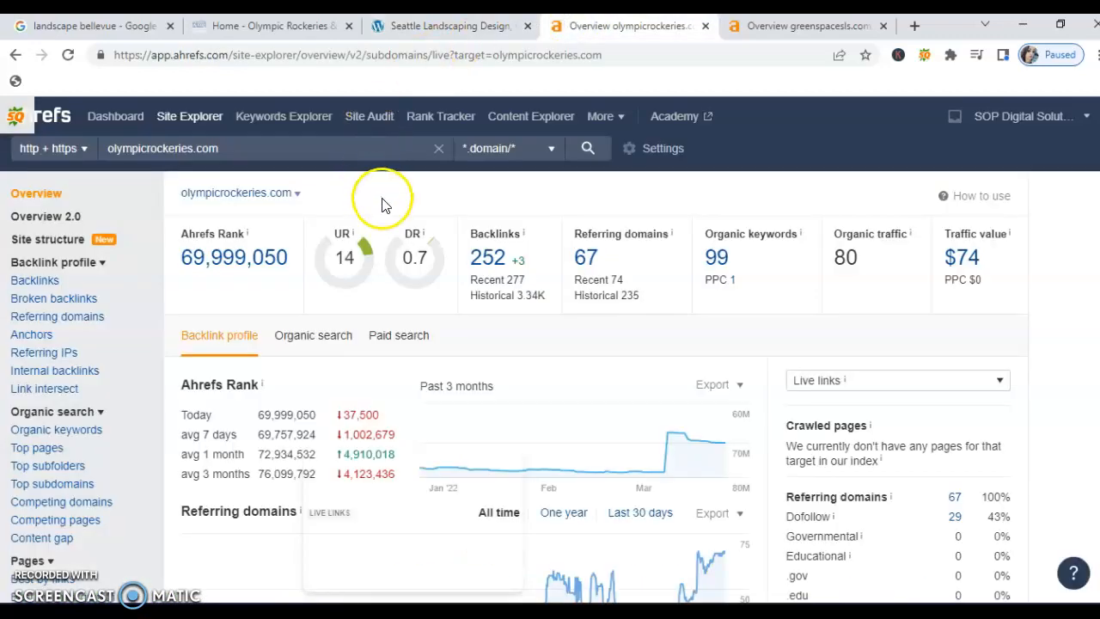
mouse_move(904, 138)
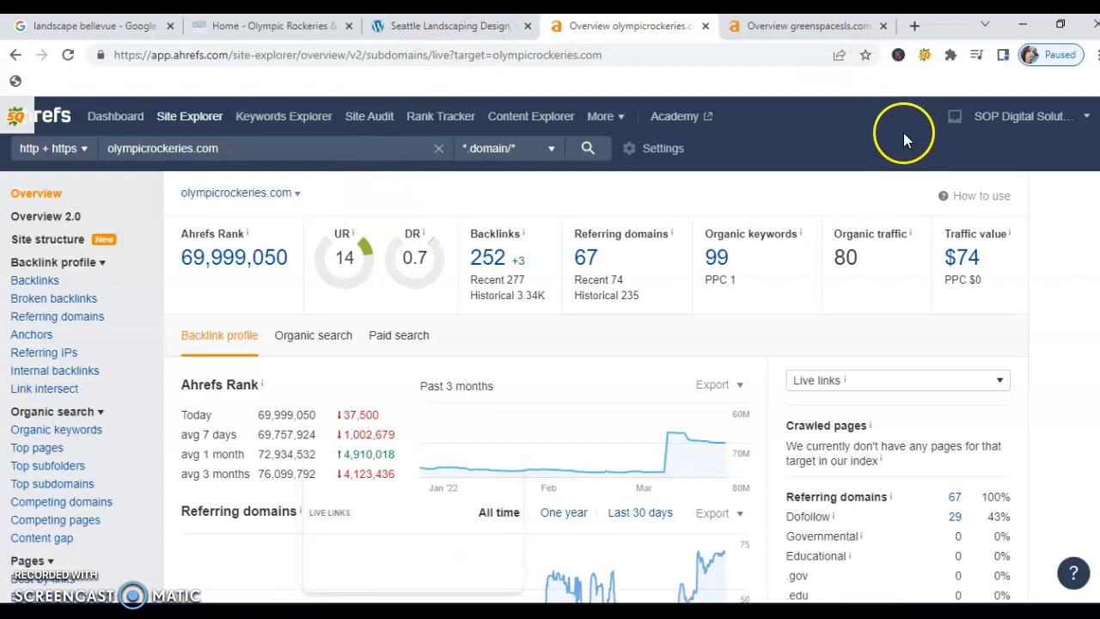
mouse_move(467, 202)
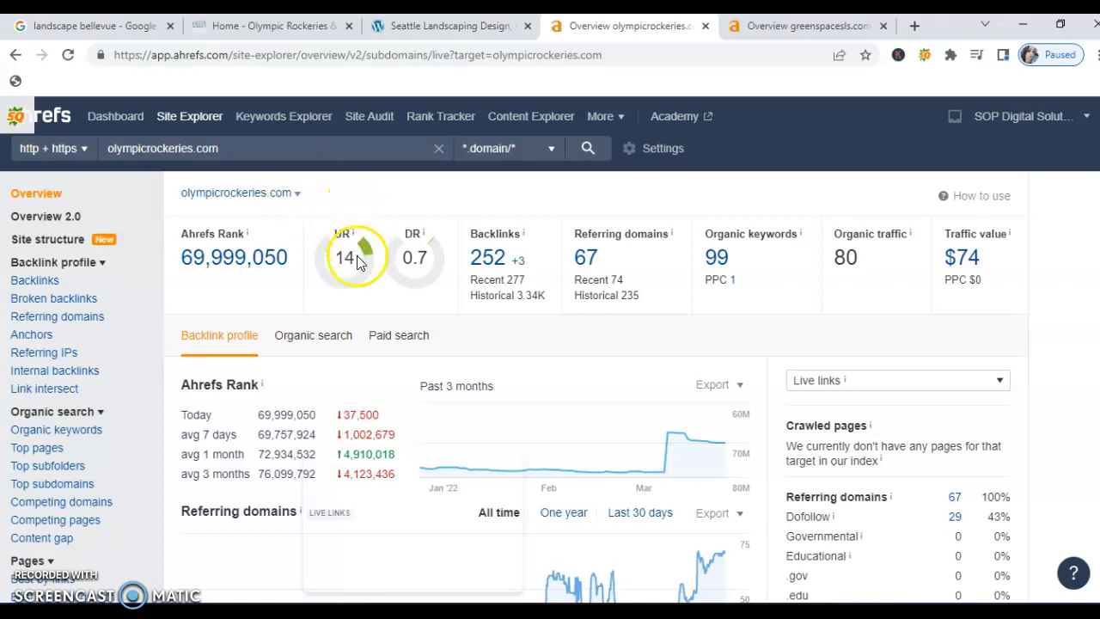
mouse_move(395, 261)
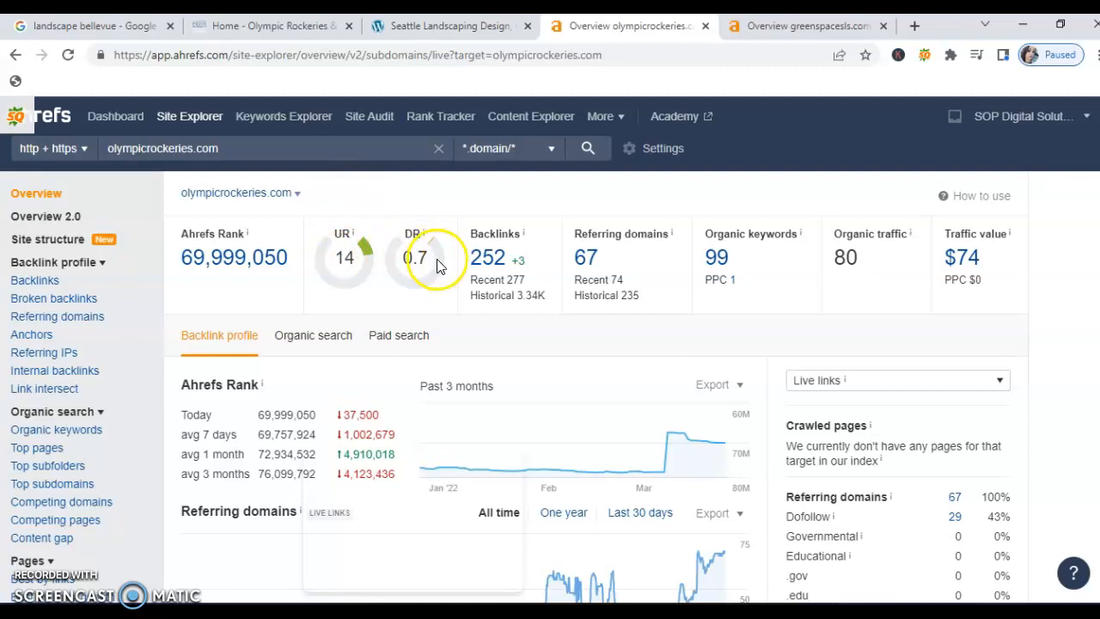
mouse_move(336, 256)
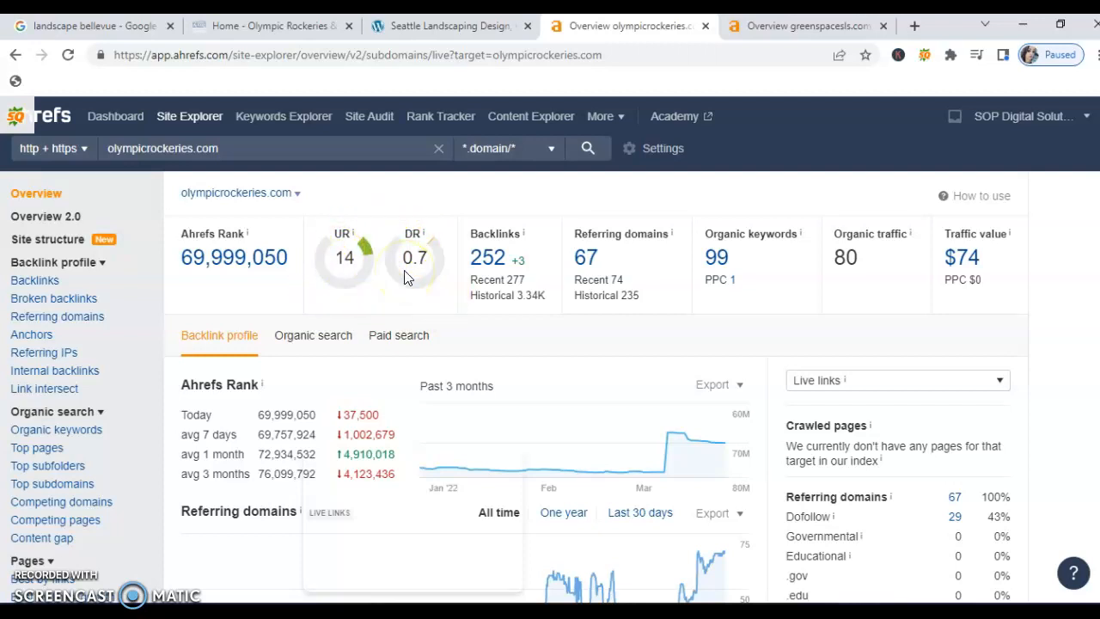
mouse_move(362, 271)
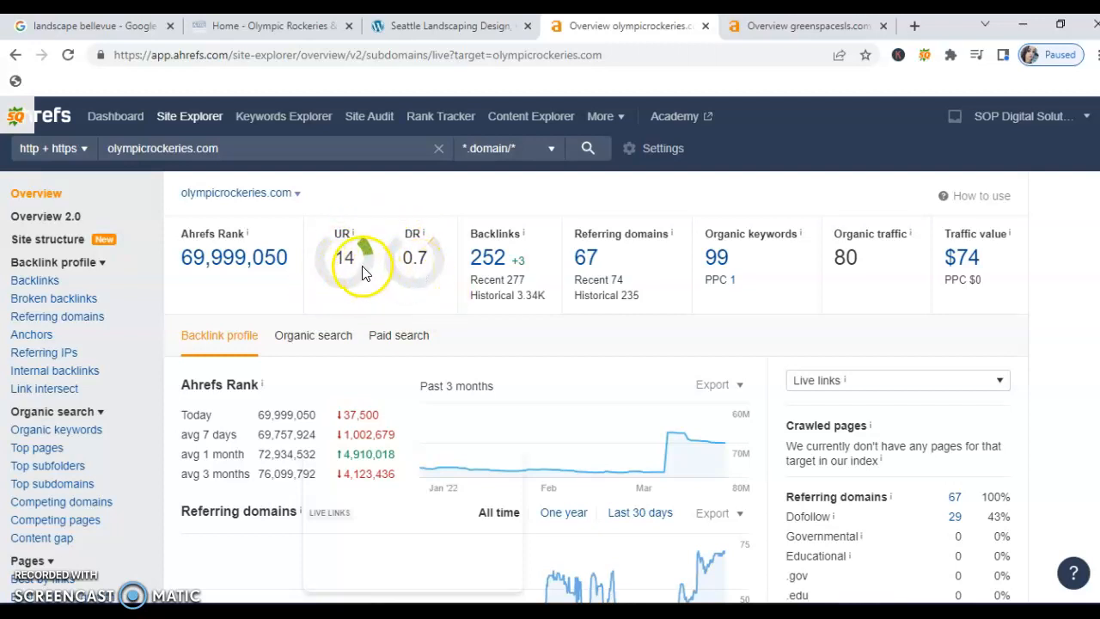
mouse_move(518, 260)
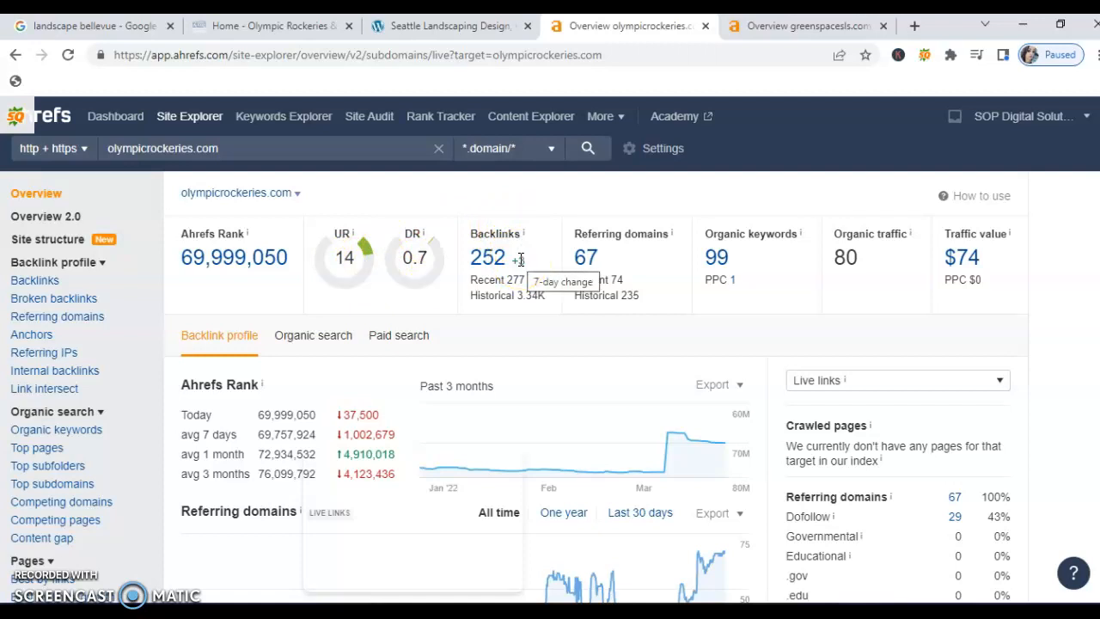
mouse_move(519, 260)
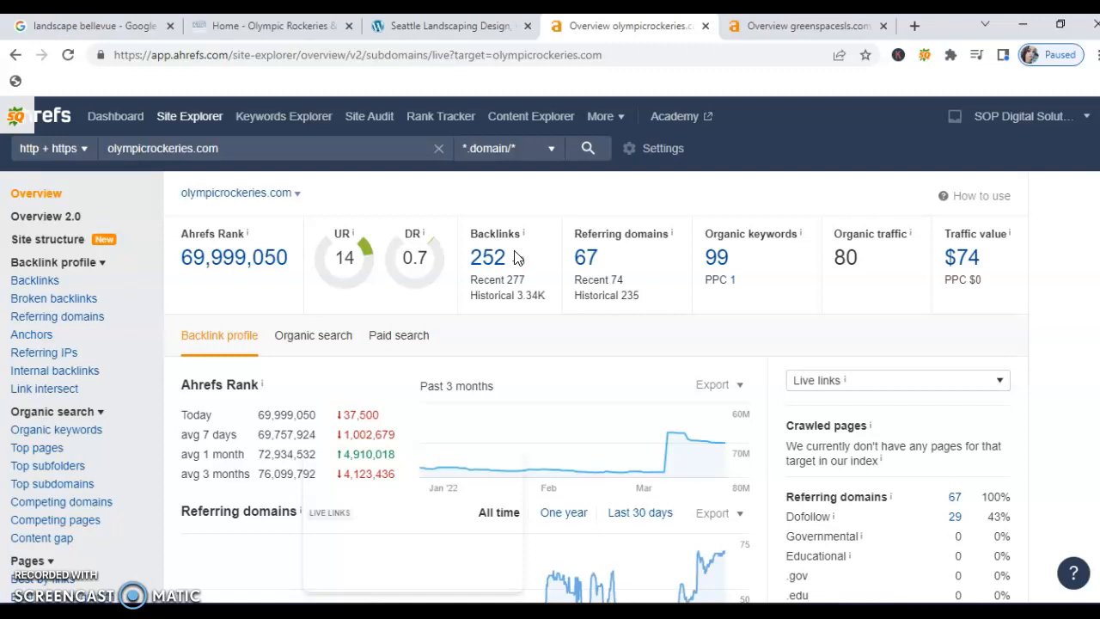
mouse_move(313, 259)
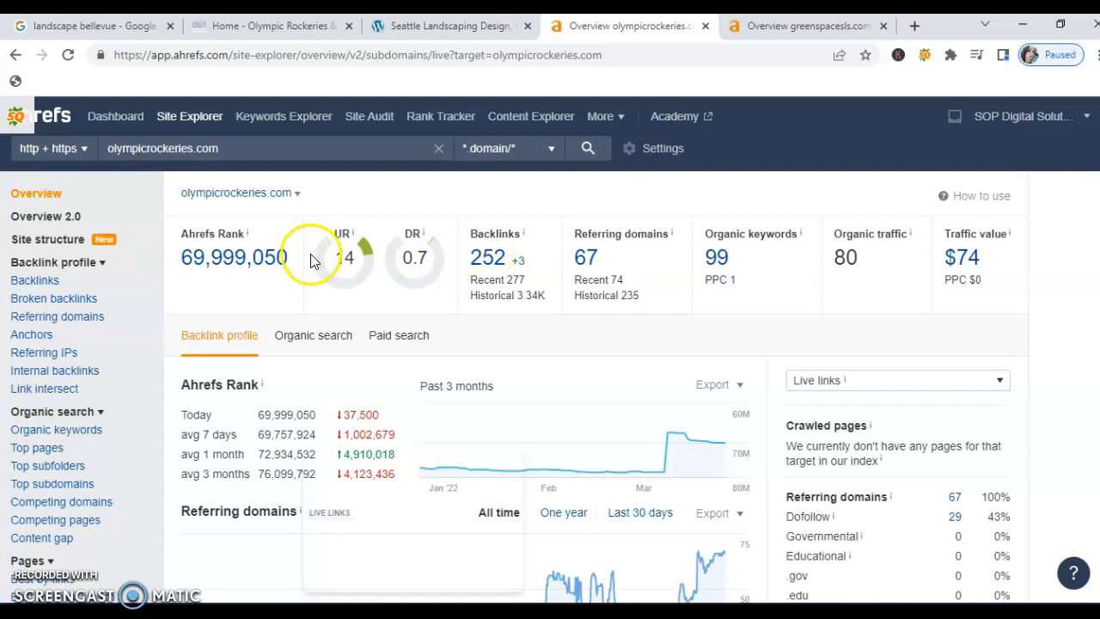
- Show Olympic Rockeries' organic search view: 81 monthly traffic, 99 keywords
left_click(313, 335)
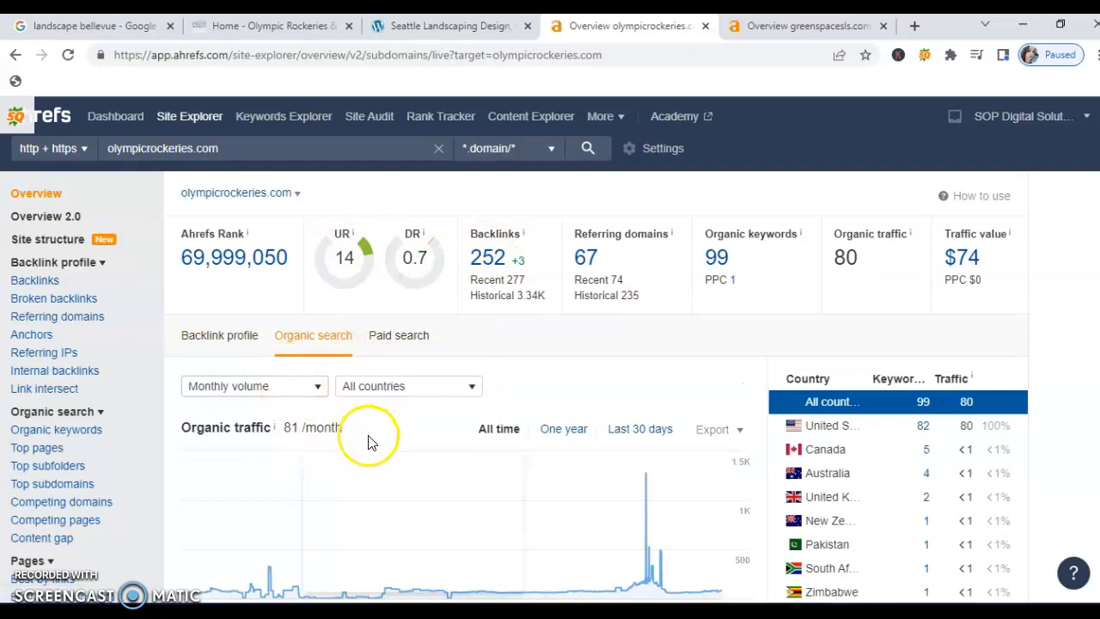
mouse_move(293, 436)
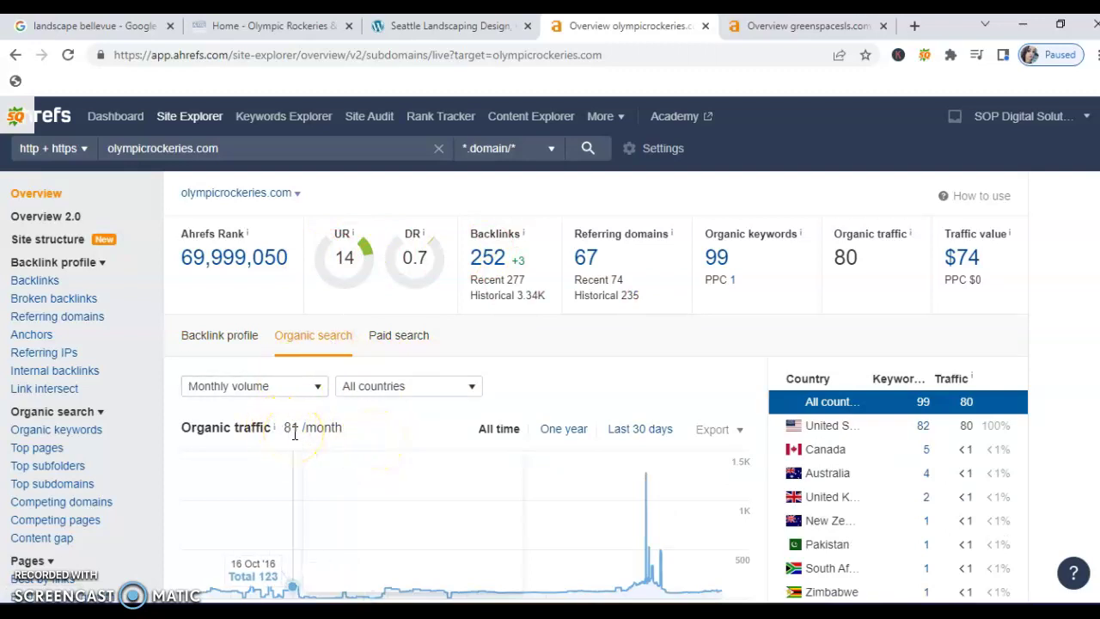
mouse_move(321, 429)
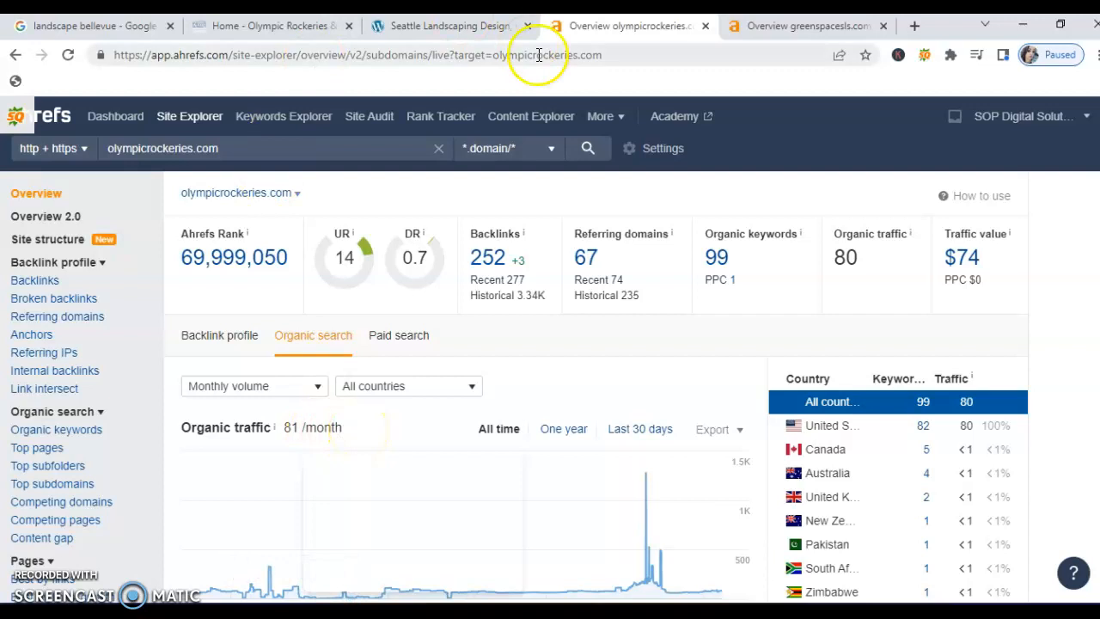
- Switch to the greenspacesls.com Ahrefs tab (DR 0.9, 472 backlinks)
left_click(806, 25)
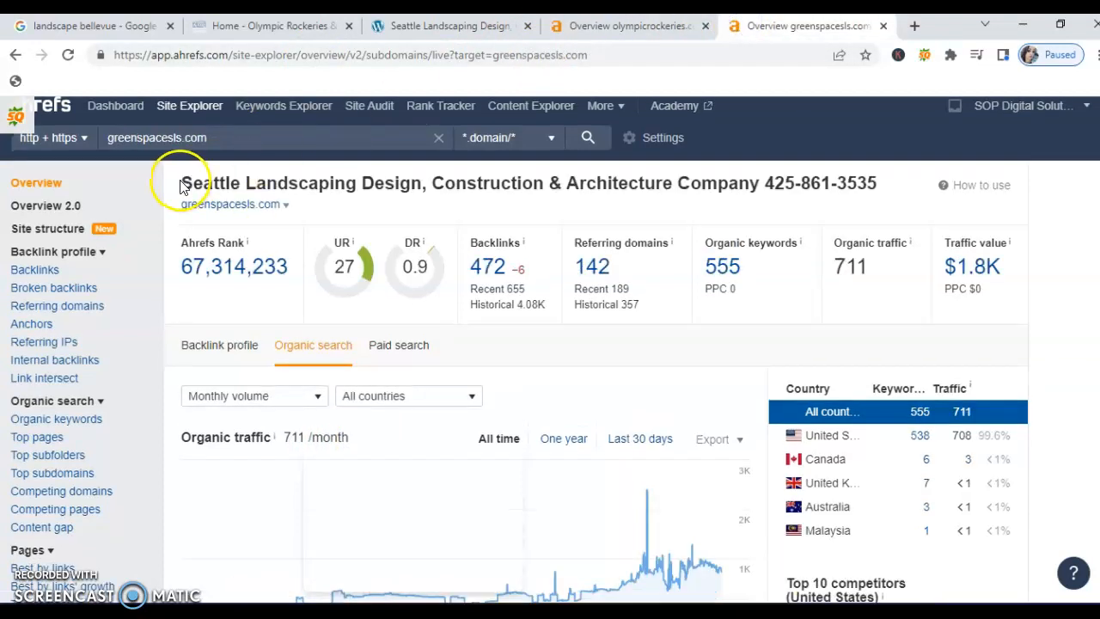
mouse_move(352, 239)
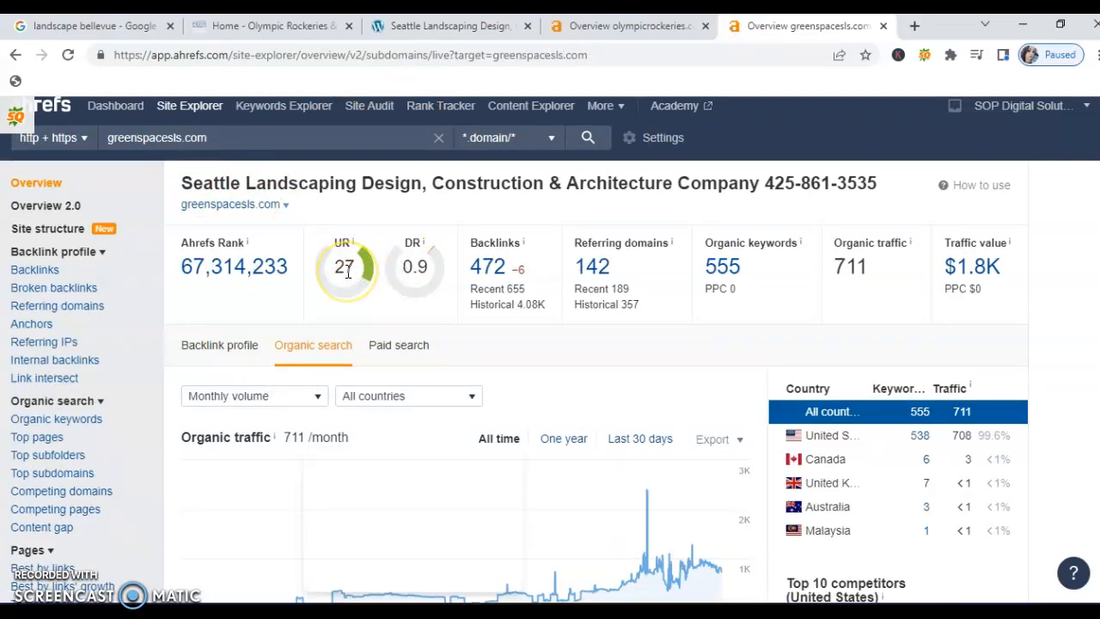
mouse_move(461, 252)
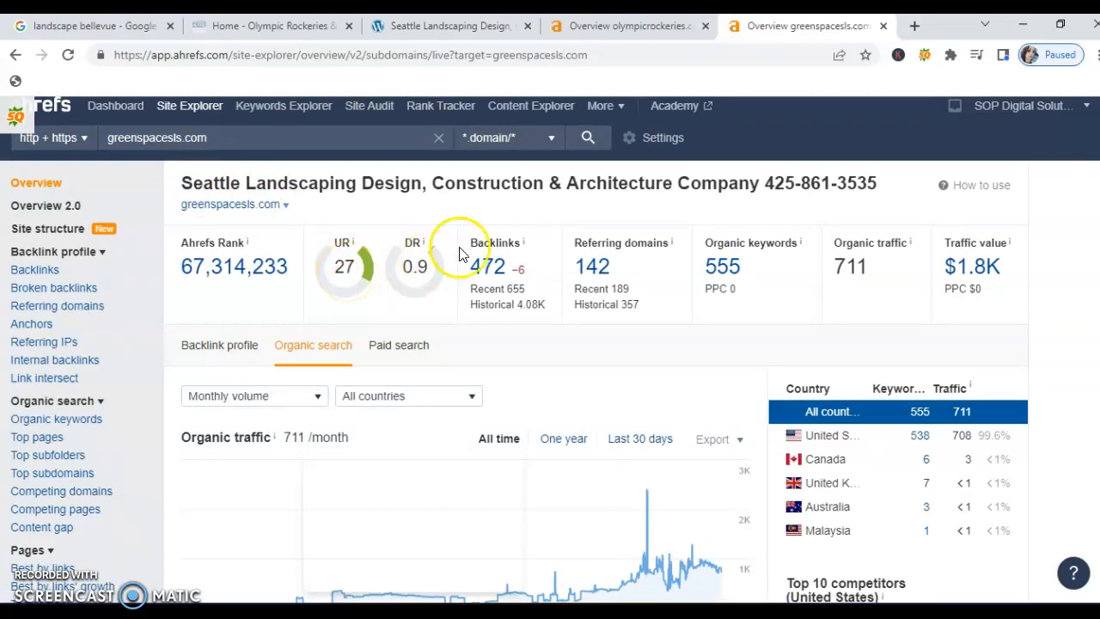
mouse_move(524, 289)
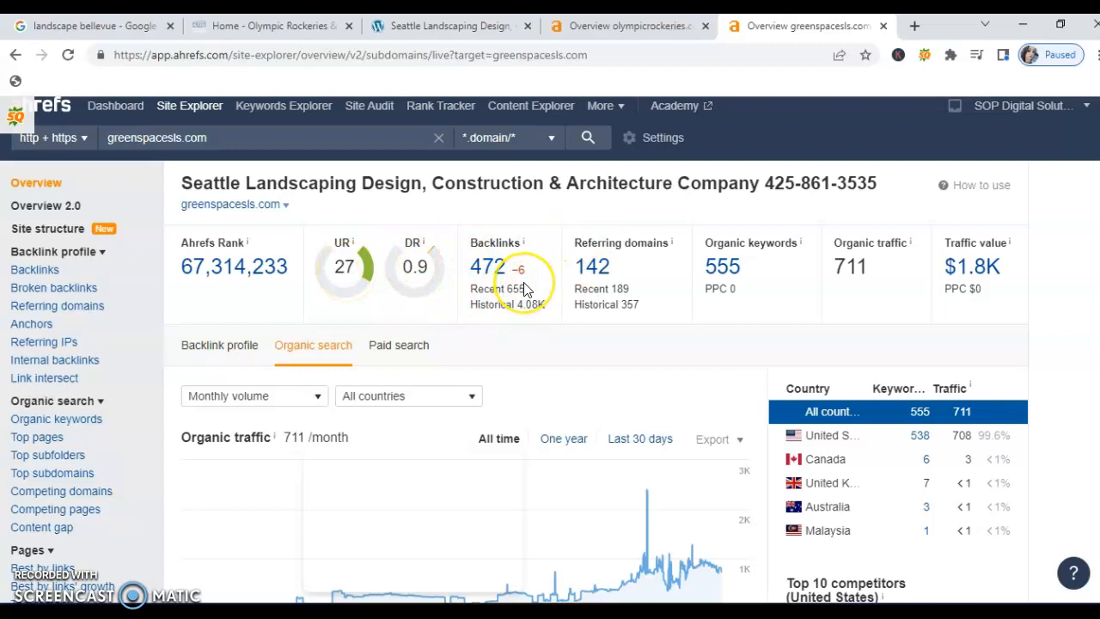